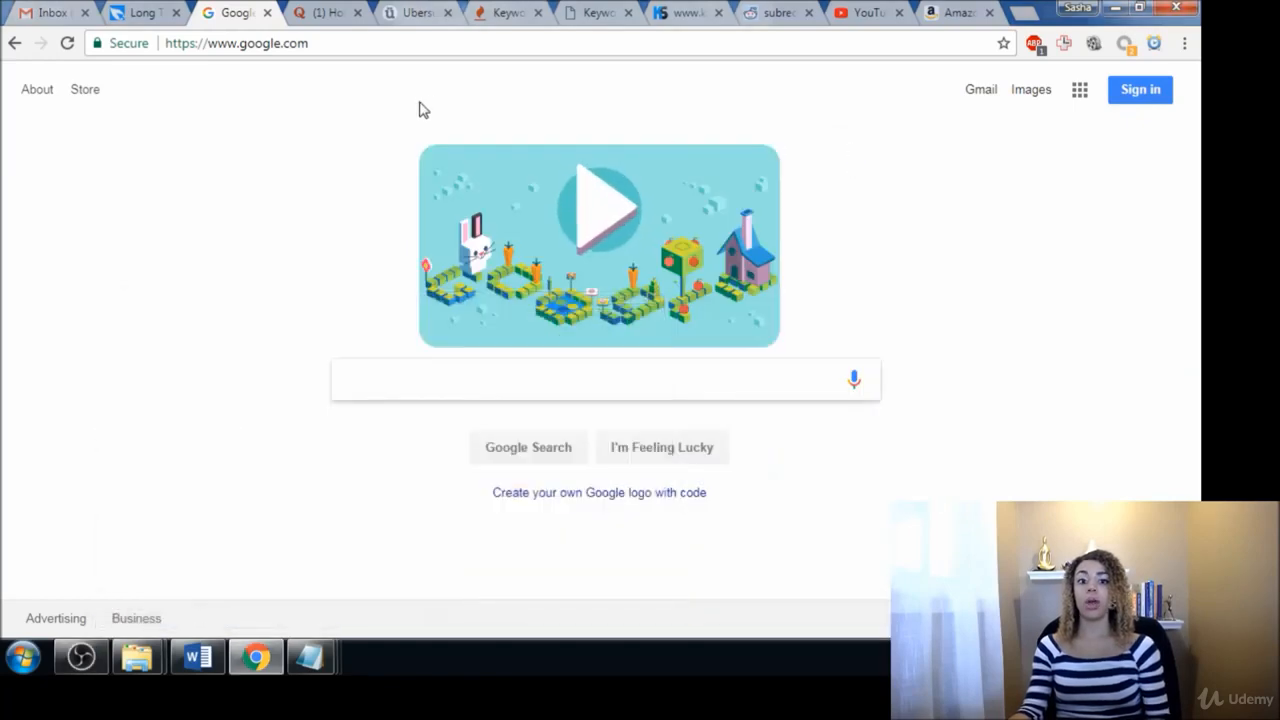
Step: Bring the Notepad keyword list over Google and remove the Payment Processing line
left_click(590, 379)
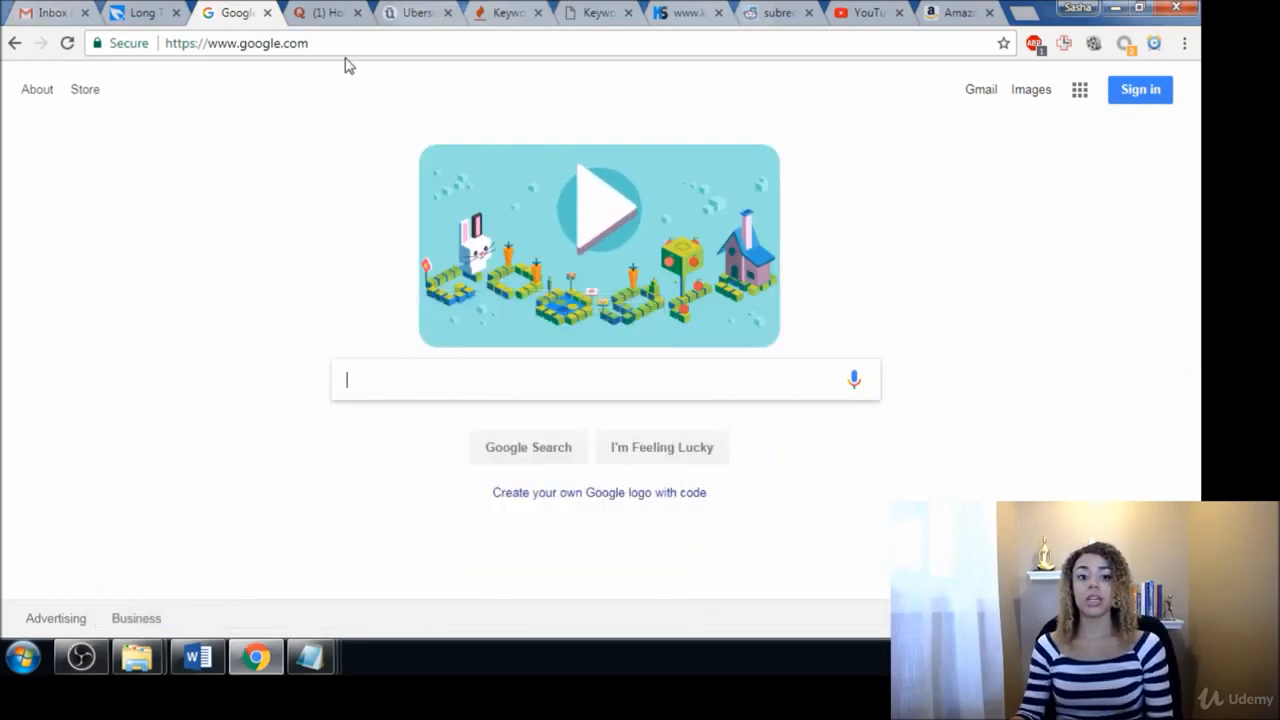
mouse_move(285, 259)
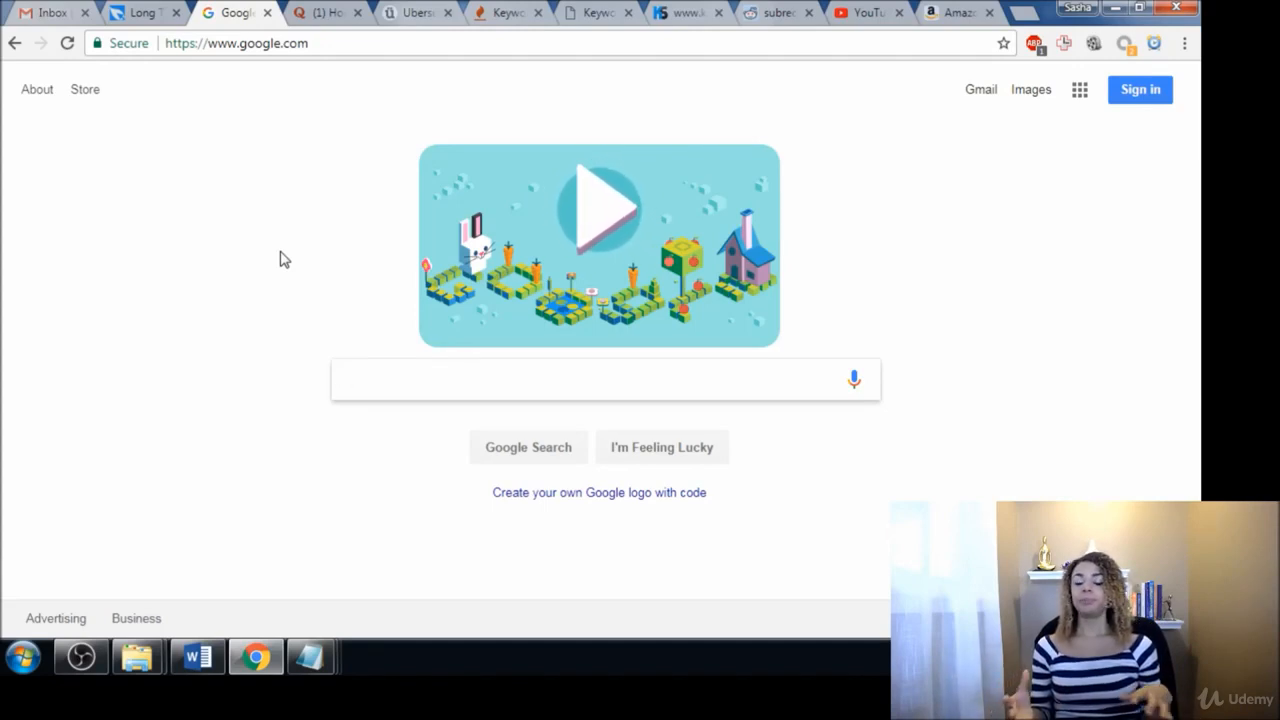
left_click(600, 380)
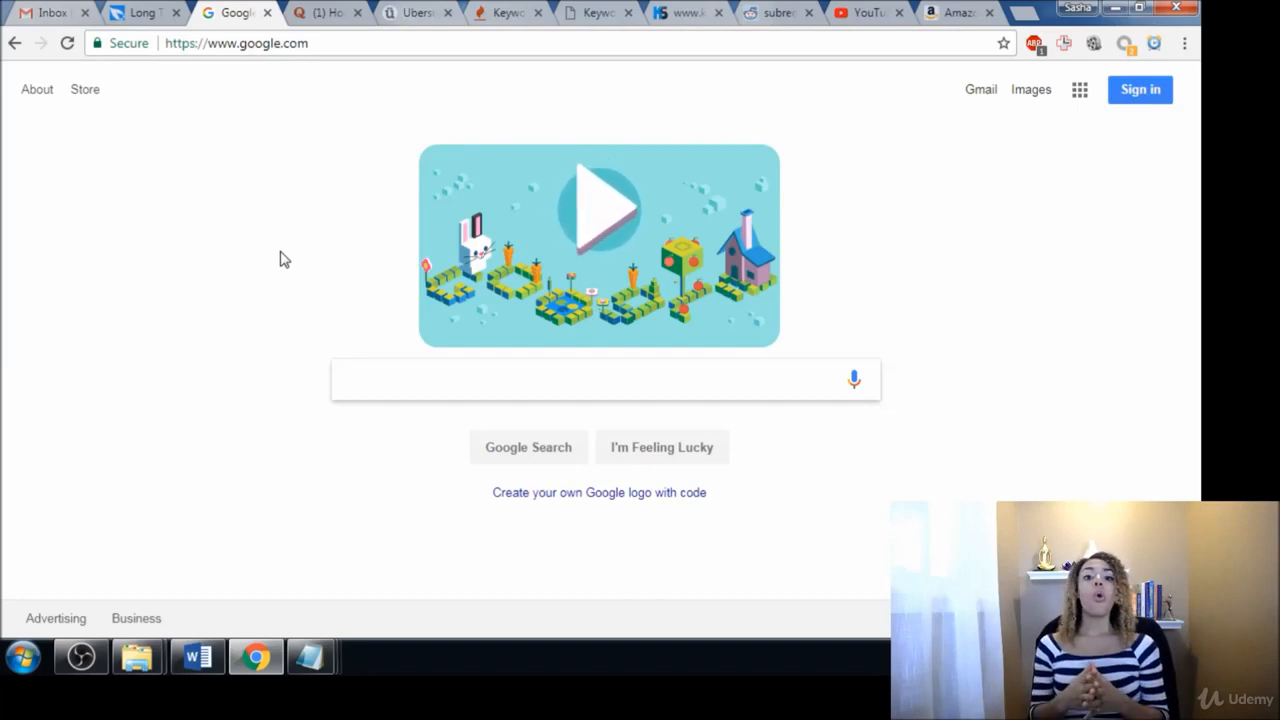
left_click(600, 379)
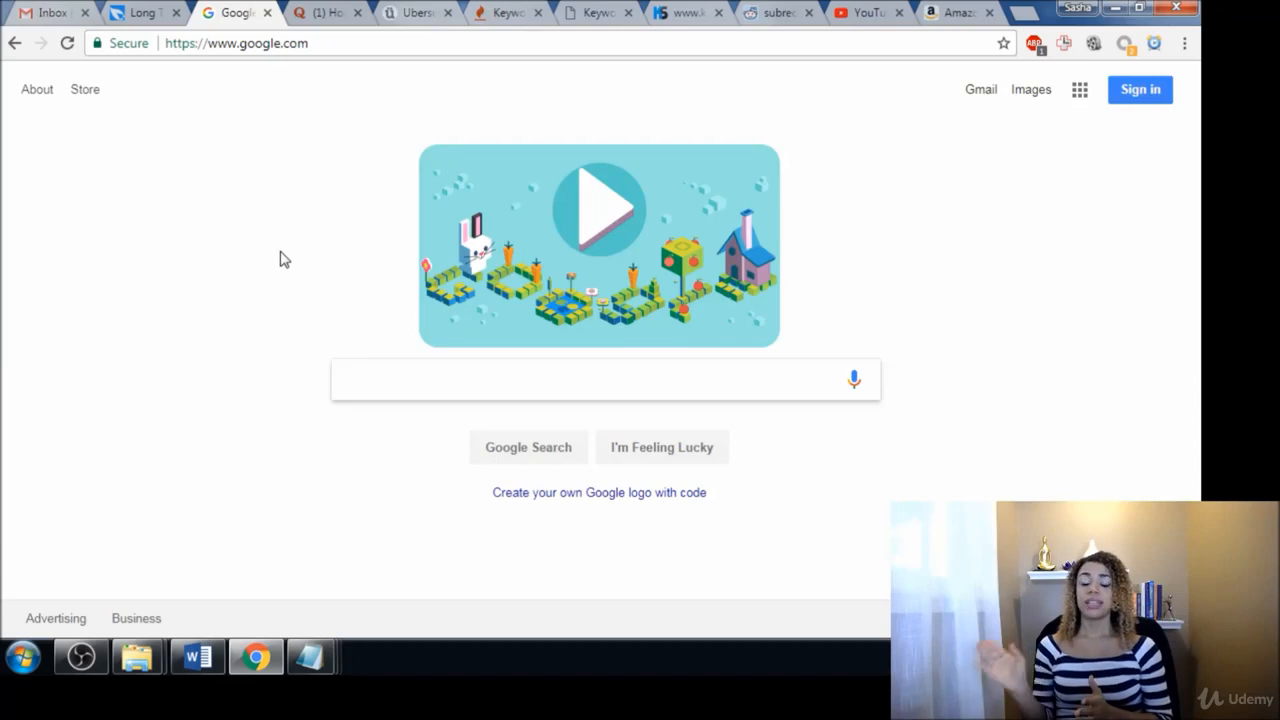
mouse_move(347, 216)
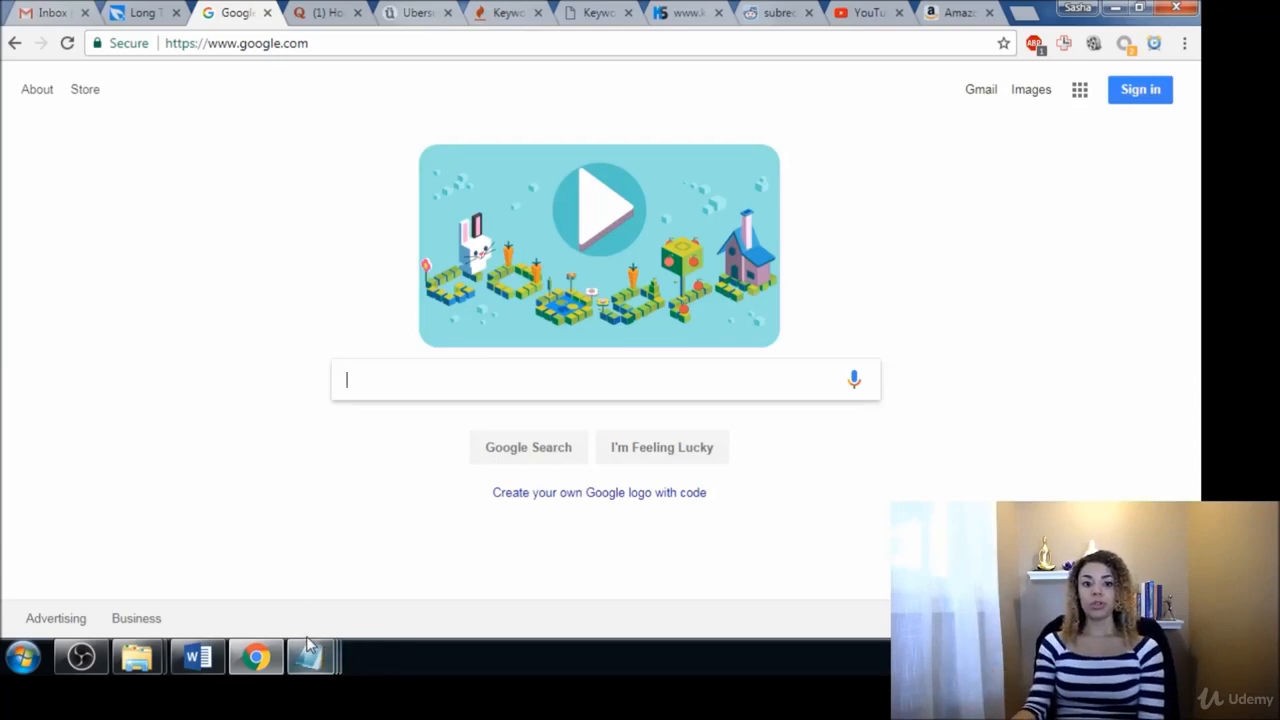
mouse_move(305, 630)
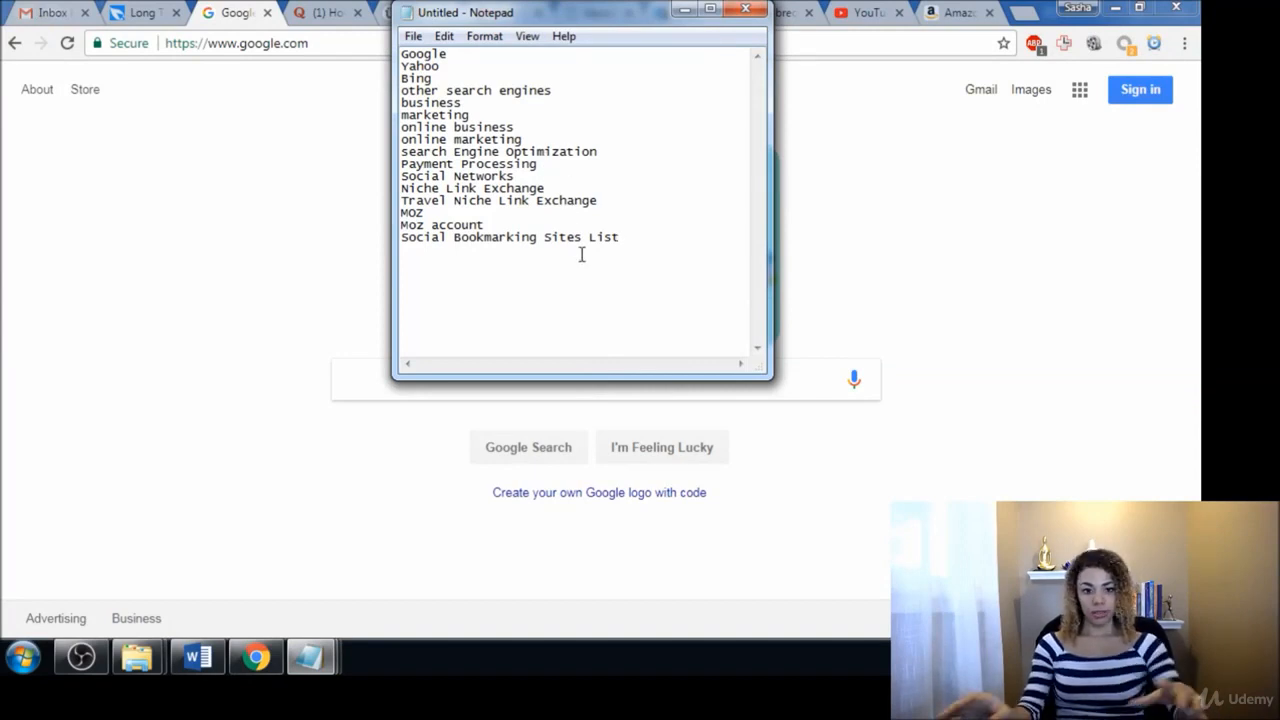
double_click(470, 163)
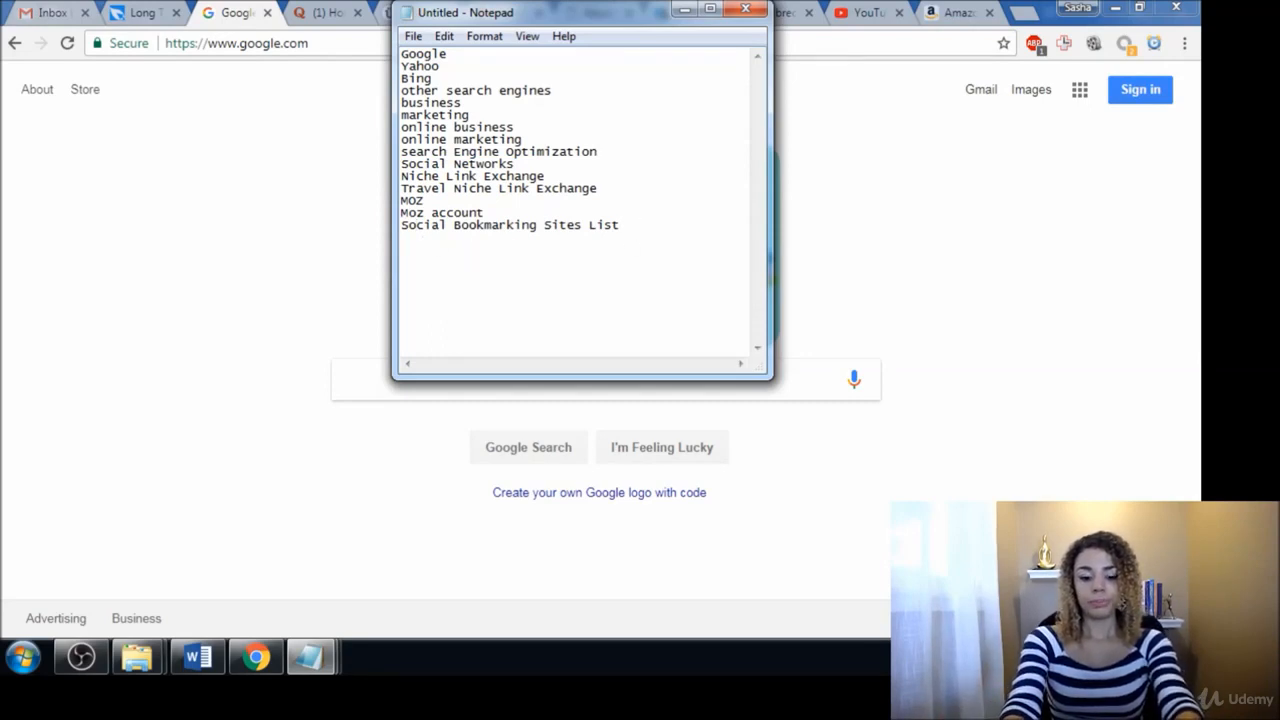
Step: Add keyword lines such as digital marketing books, internet marketing course and online marketing books
type("digital mar")
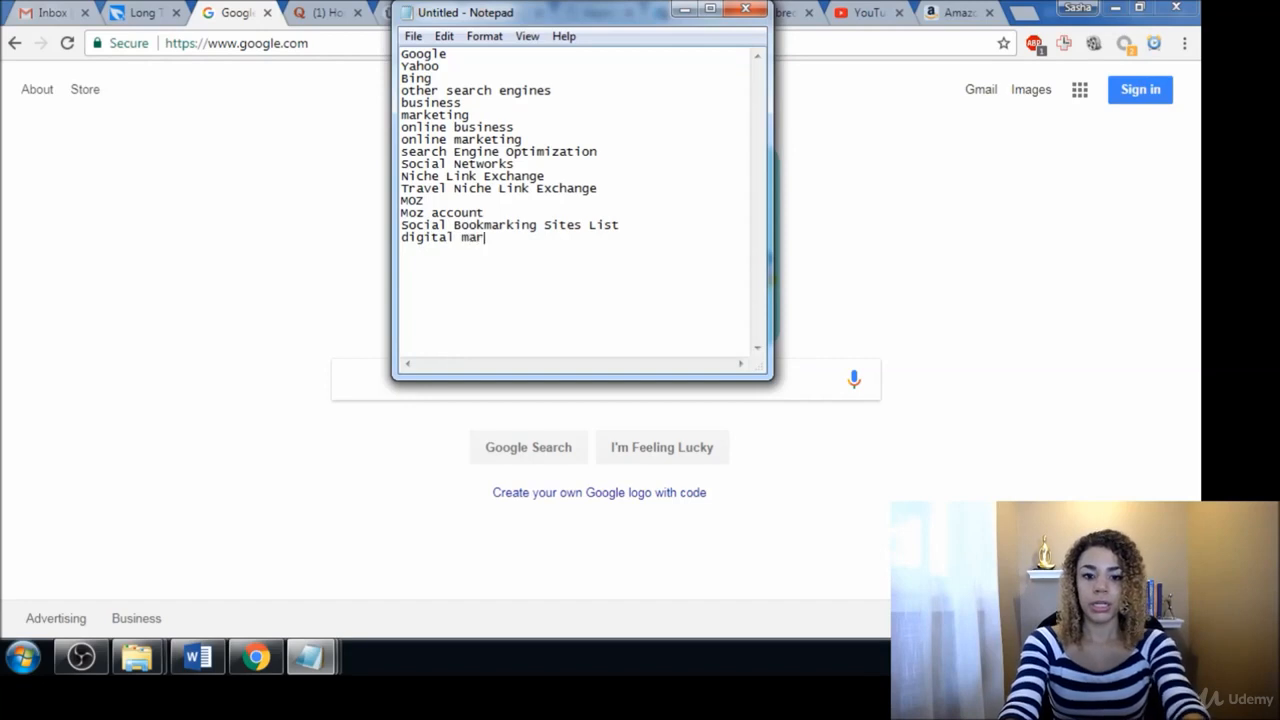
type("keting books")
type("d")
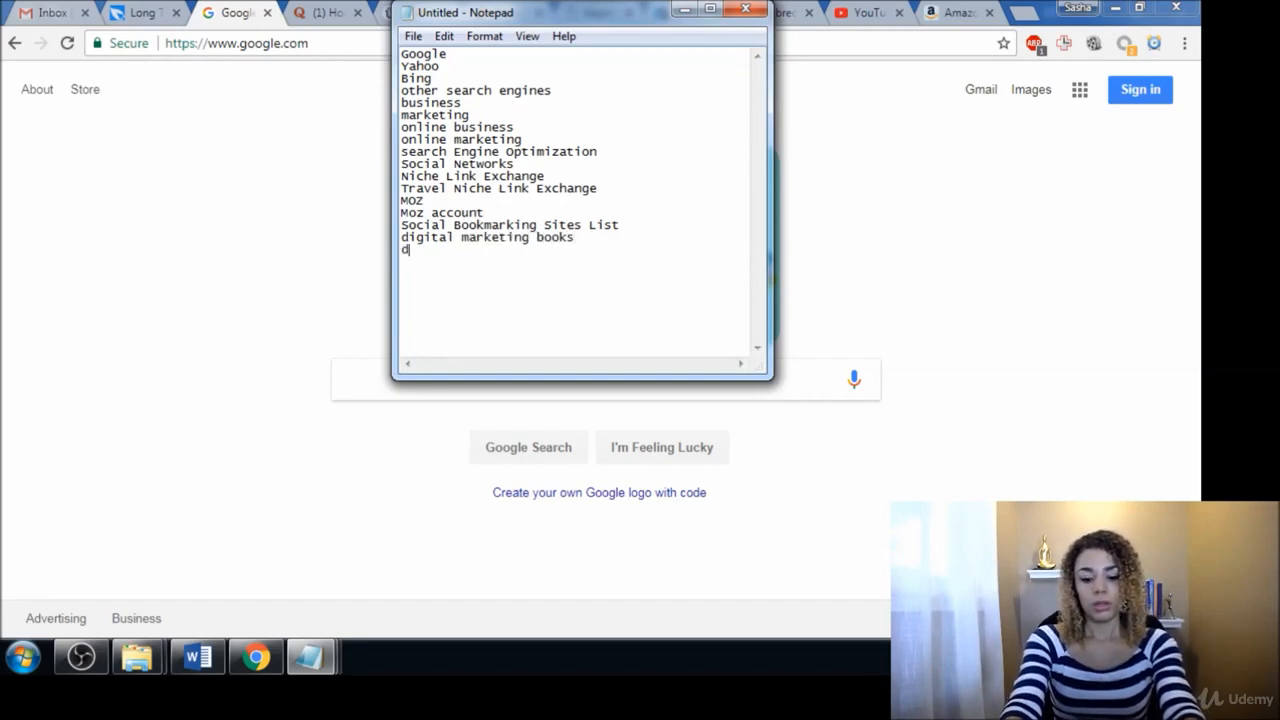
type("igital marketing guide")
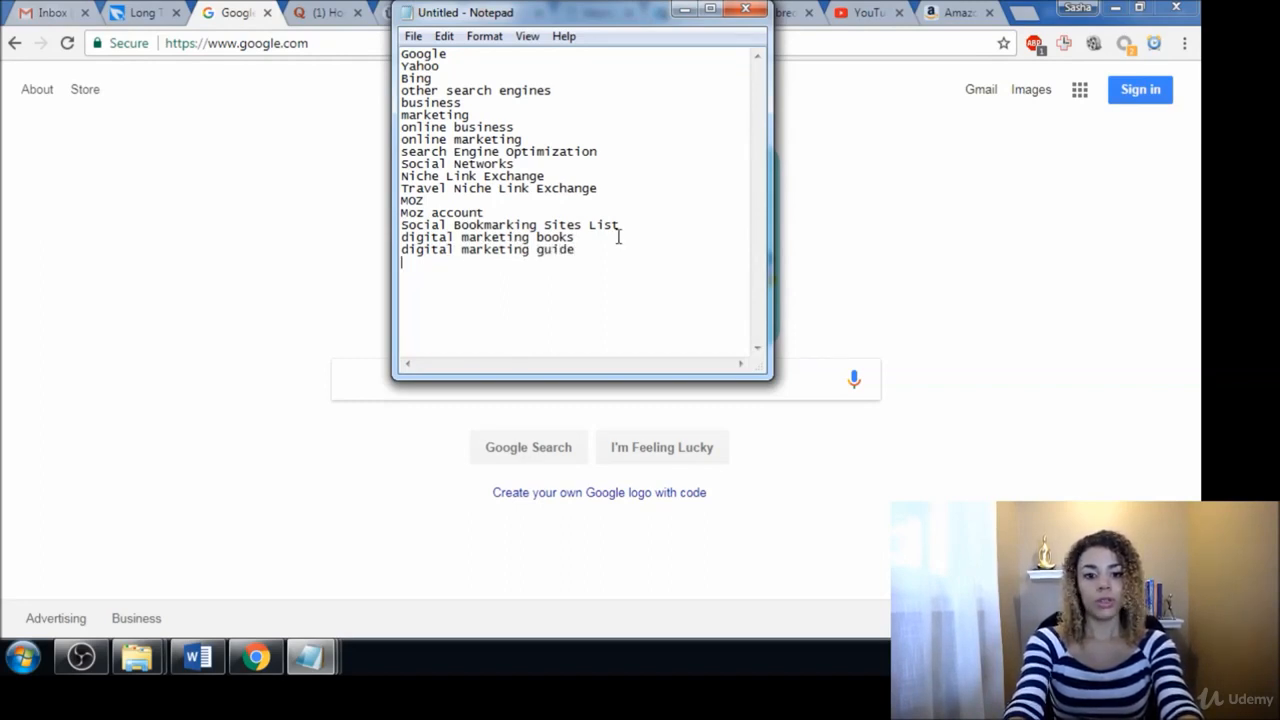
type("digital marketing course")
type("digital marketing vide")
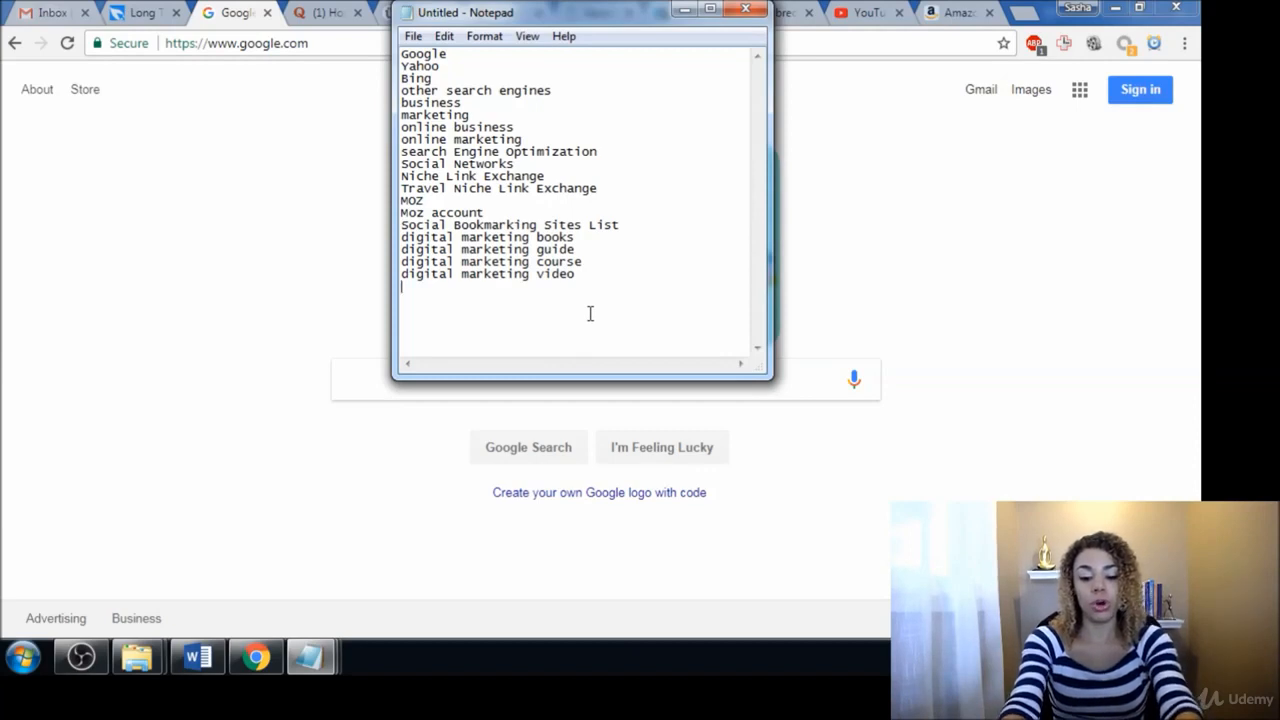
type("online marketing course")
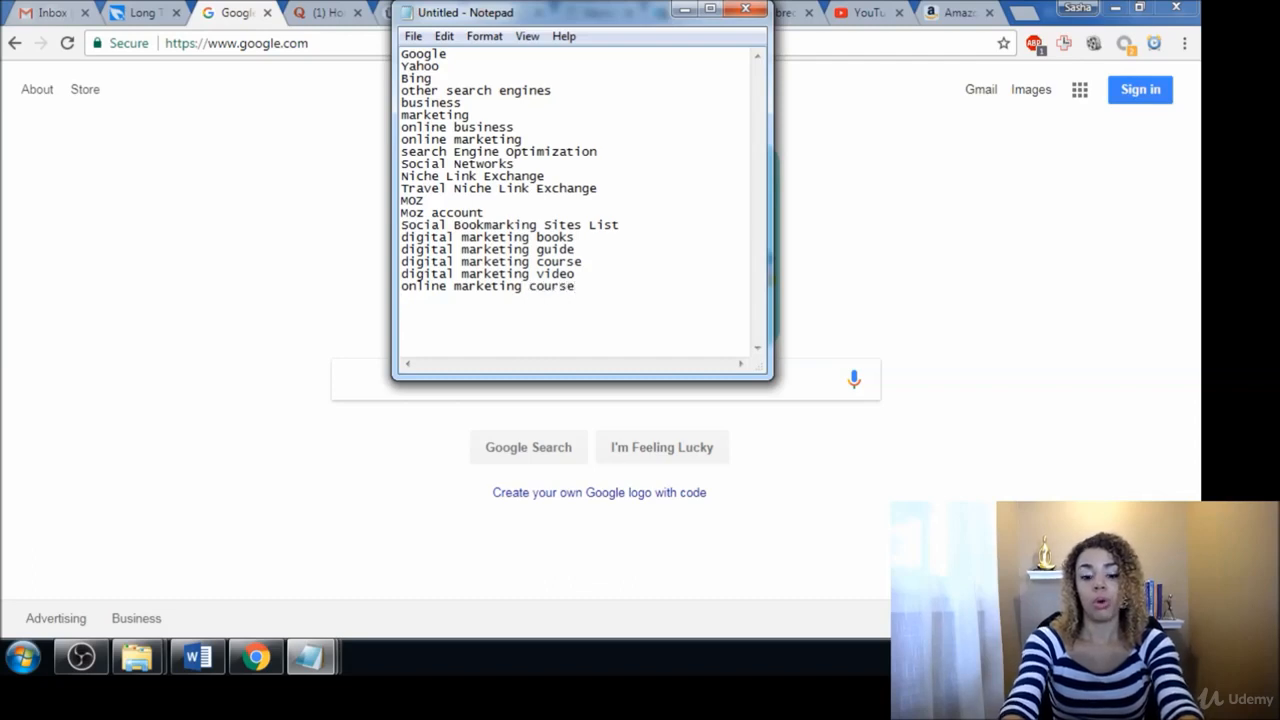
type("internet marketing course")
type("internet marketing books")
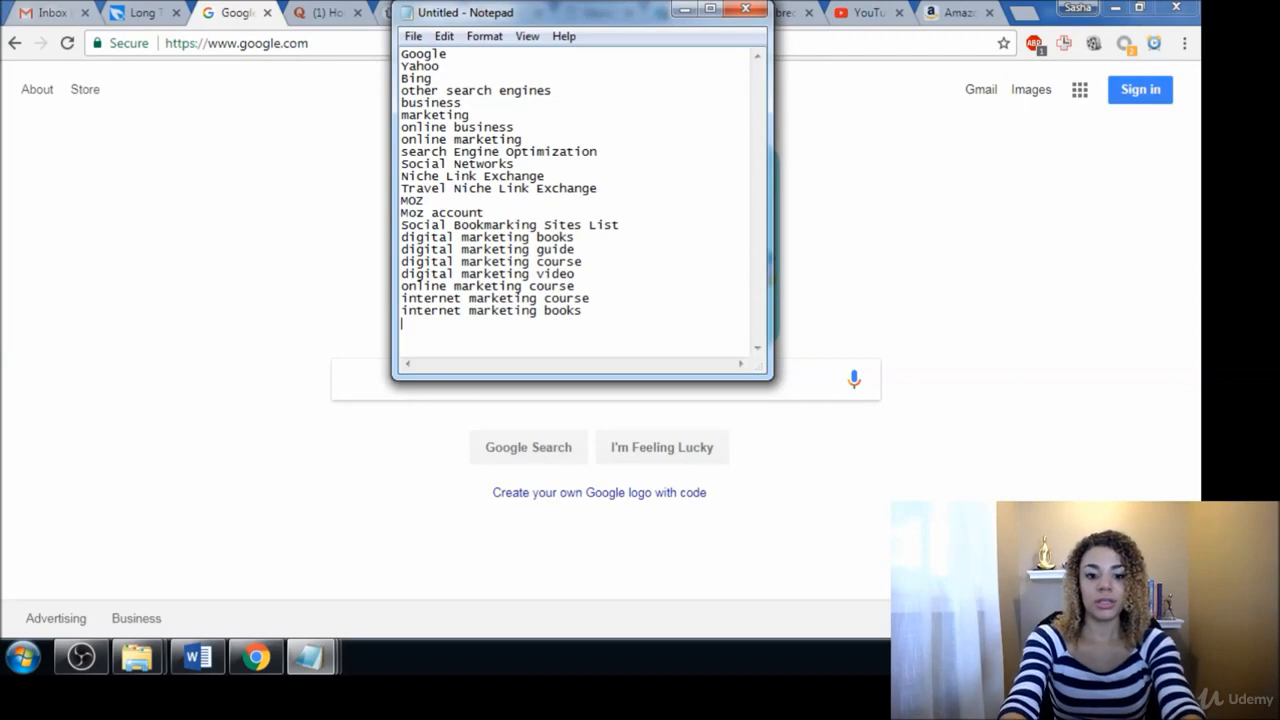
type("online")
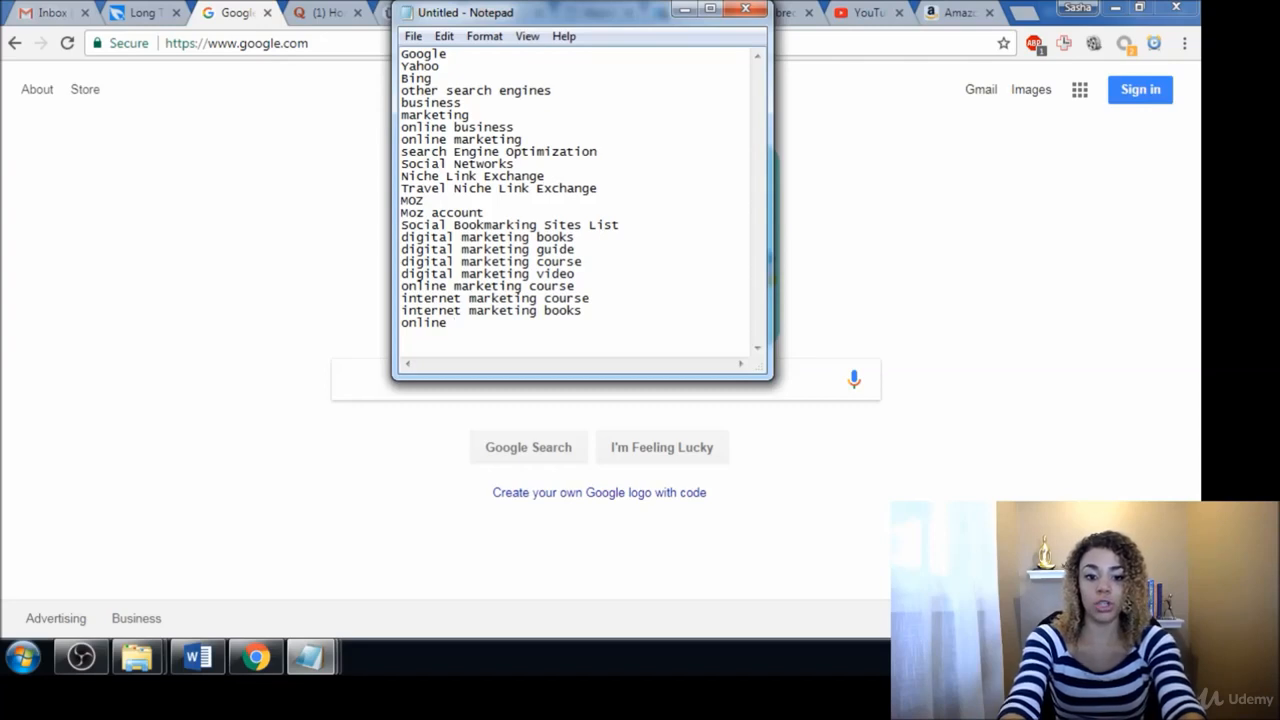
type("marketing books")
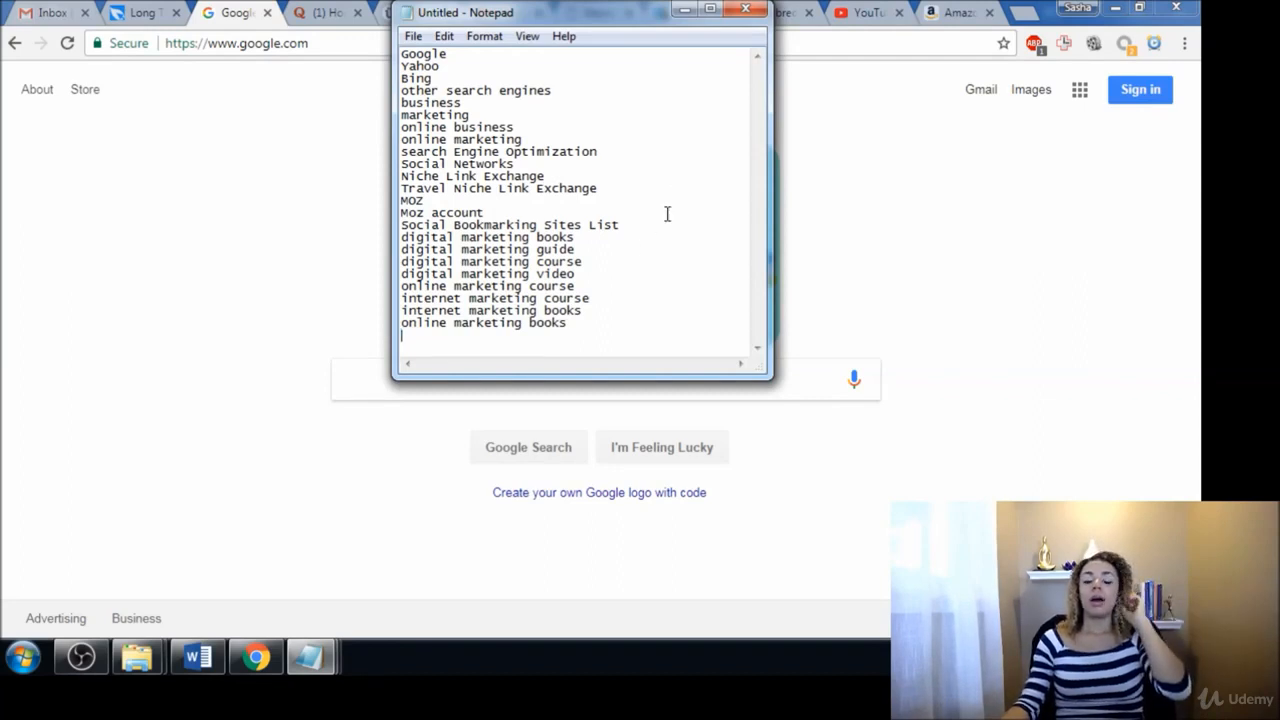
mouse_move(628, 282)
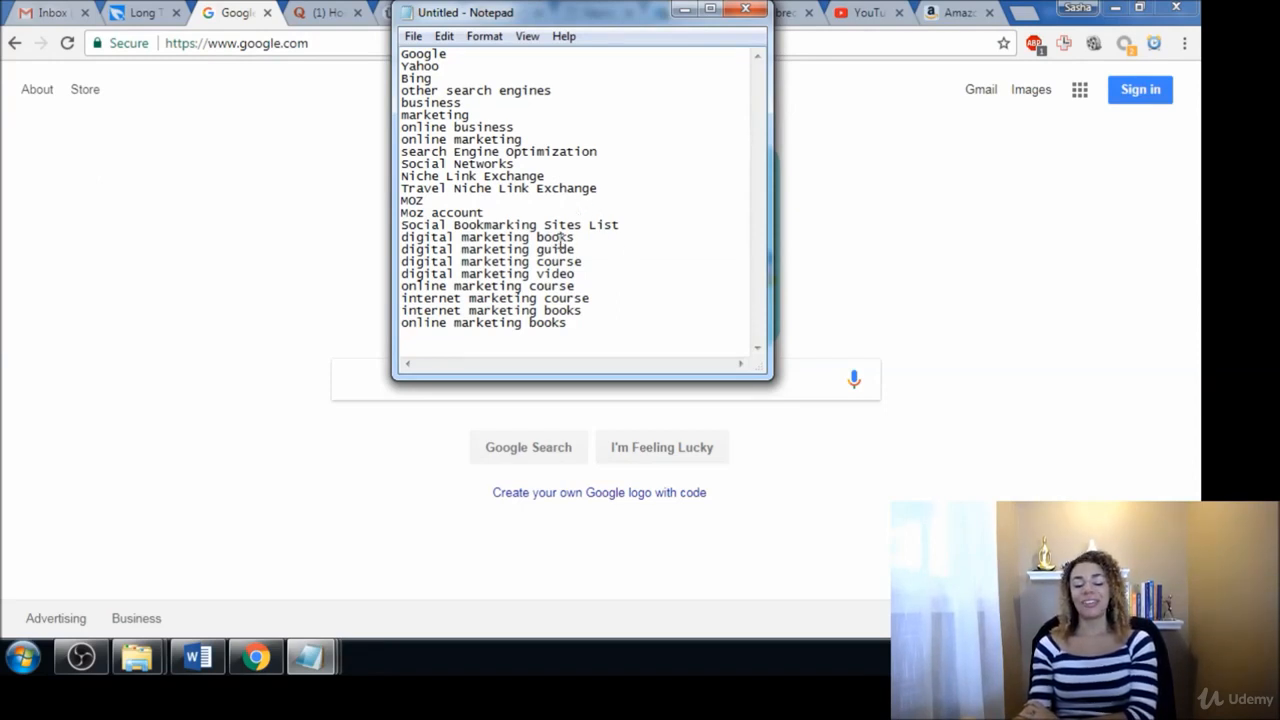
mouse_move(597, 311)
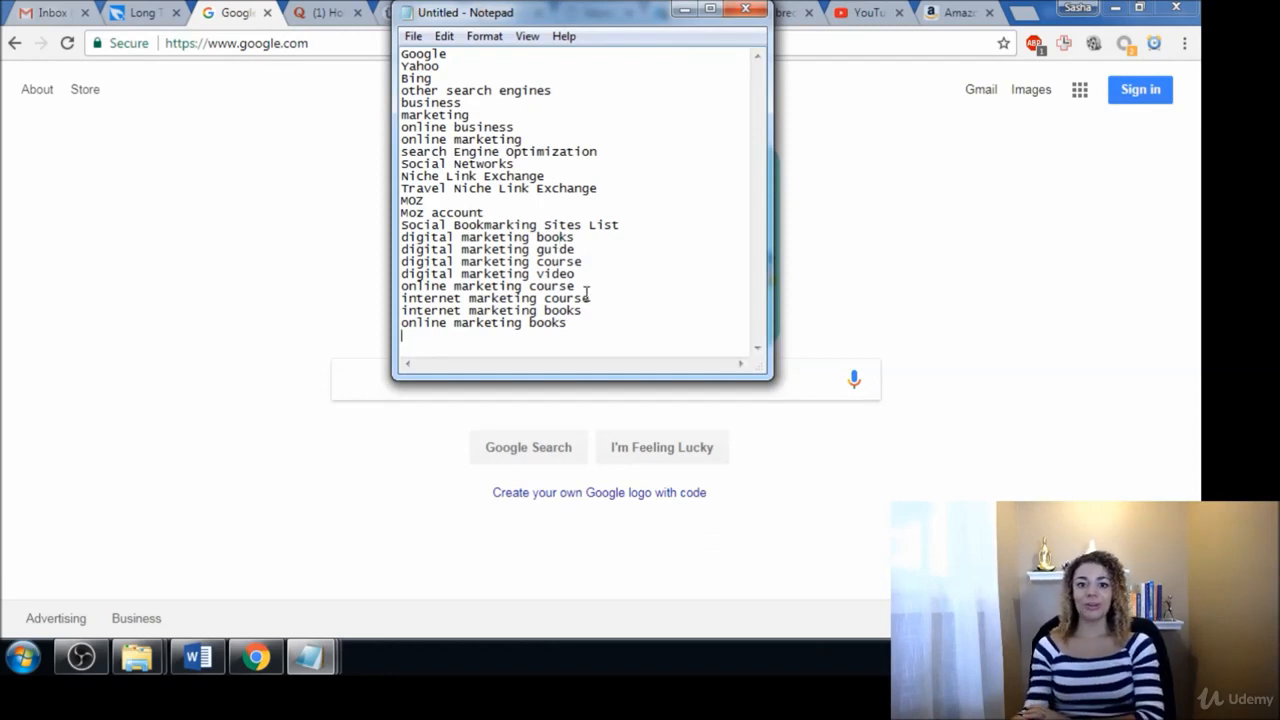
mouse_move(603, 318)
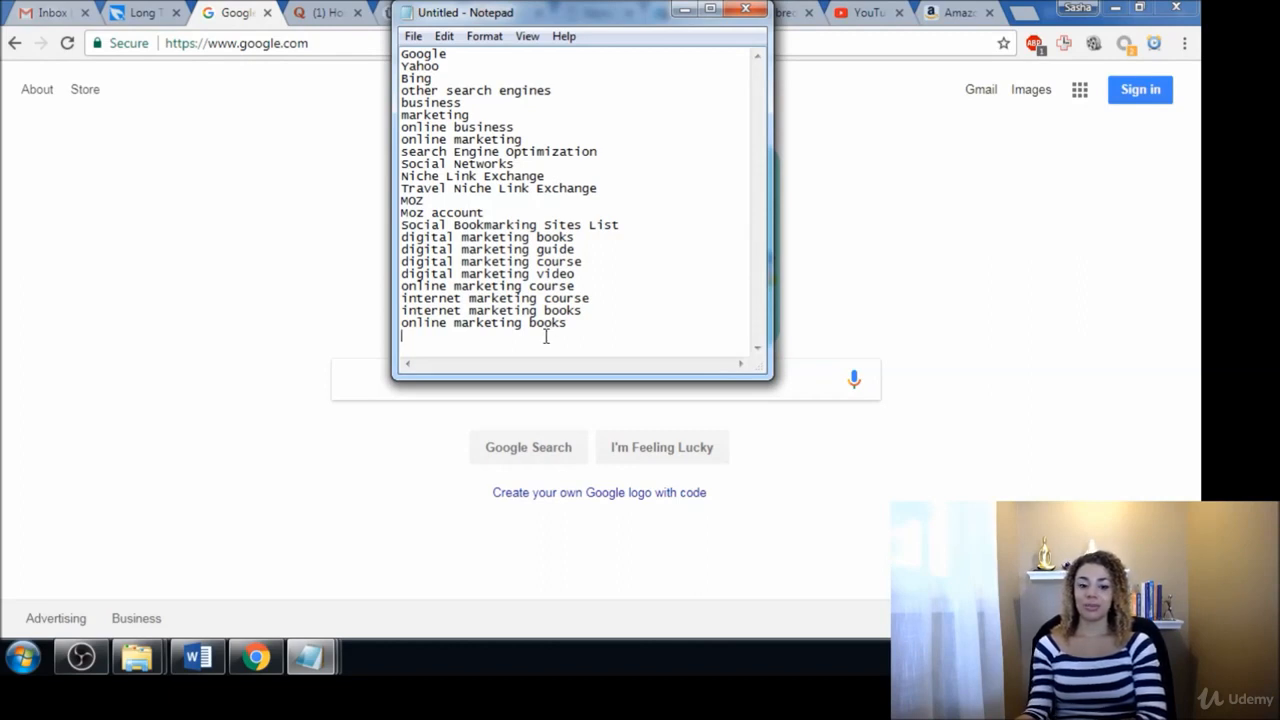
mouse_move(592, 327)
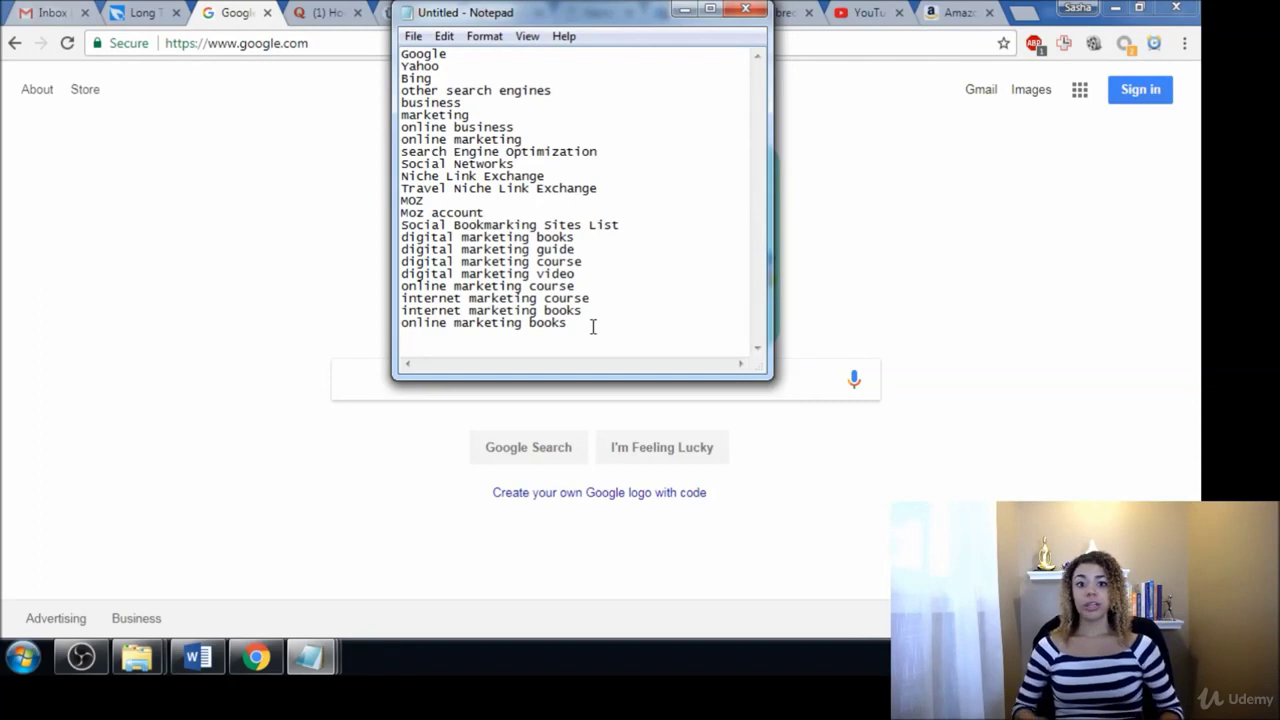
Step: Hide the Notepad keyword list so the Google homepage shows
key("Enter")
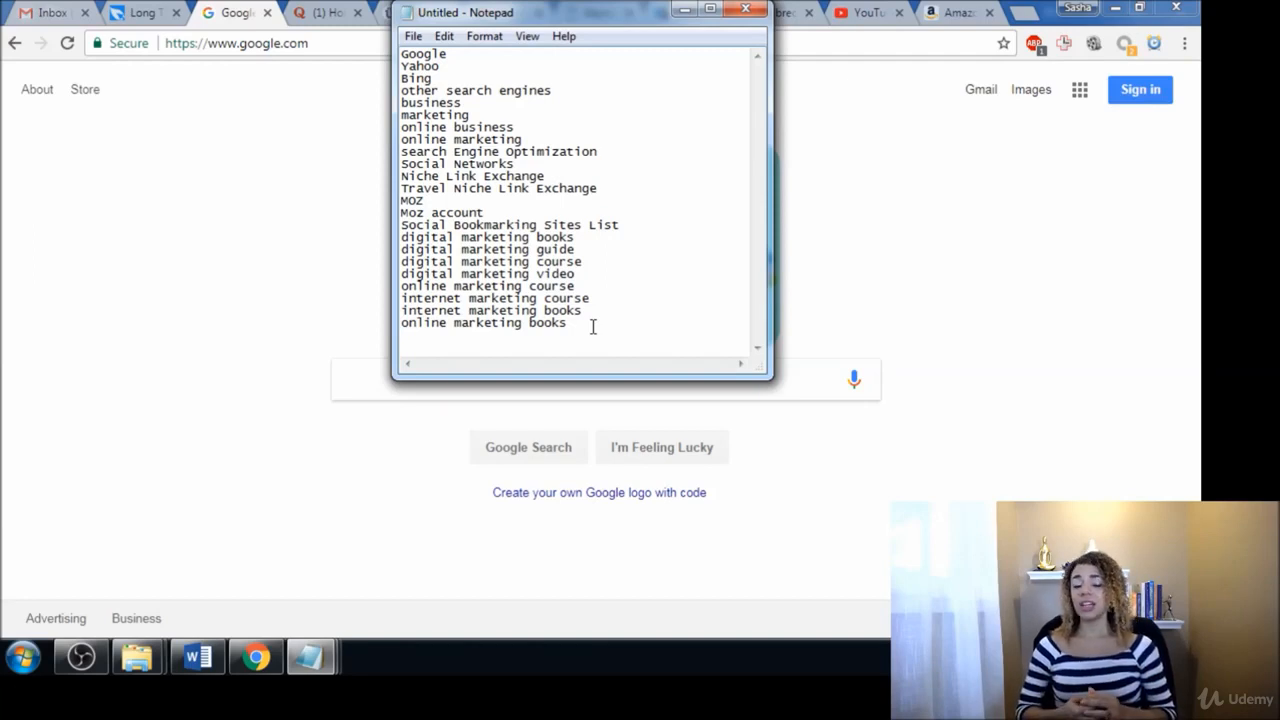
key("Enter")
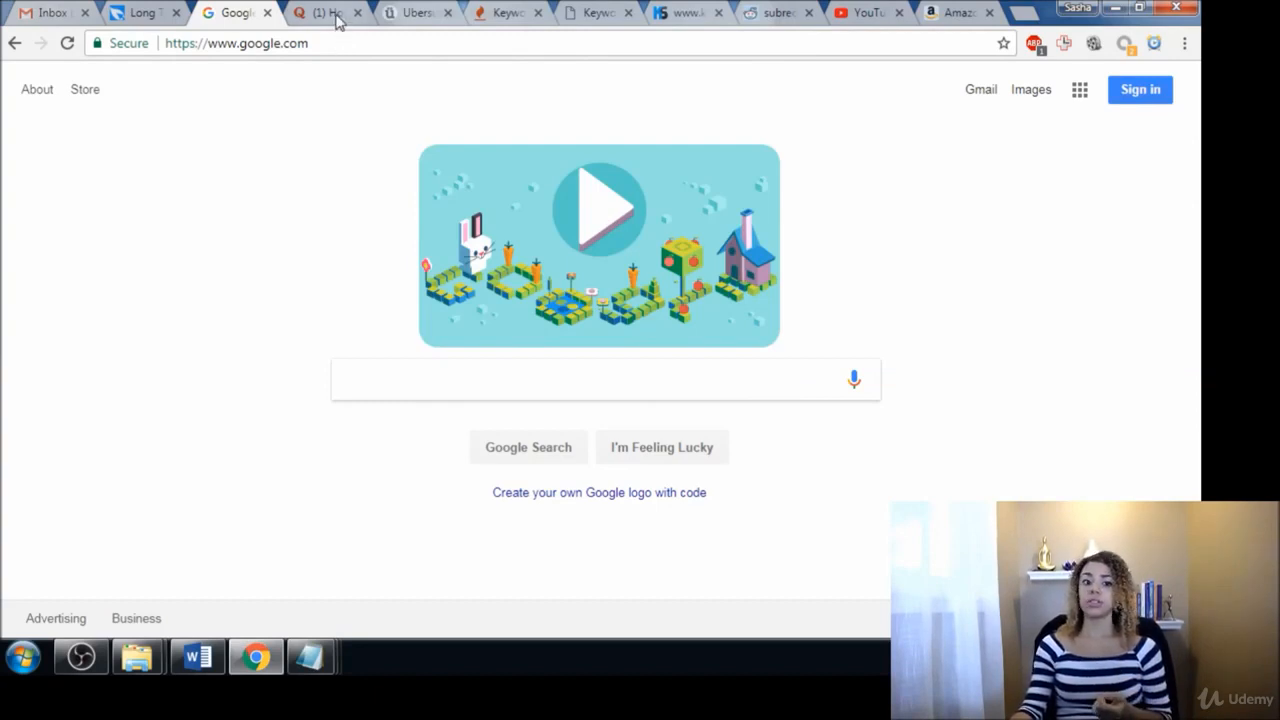
Step: Switch to the Quora tab showing the Top Stories home feed
left_click(325, 13)
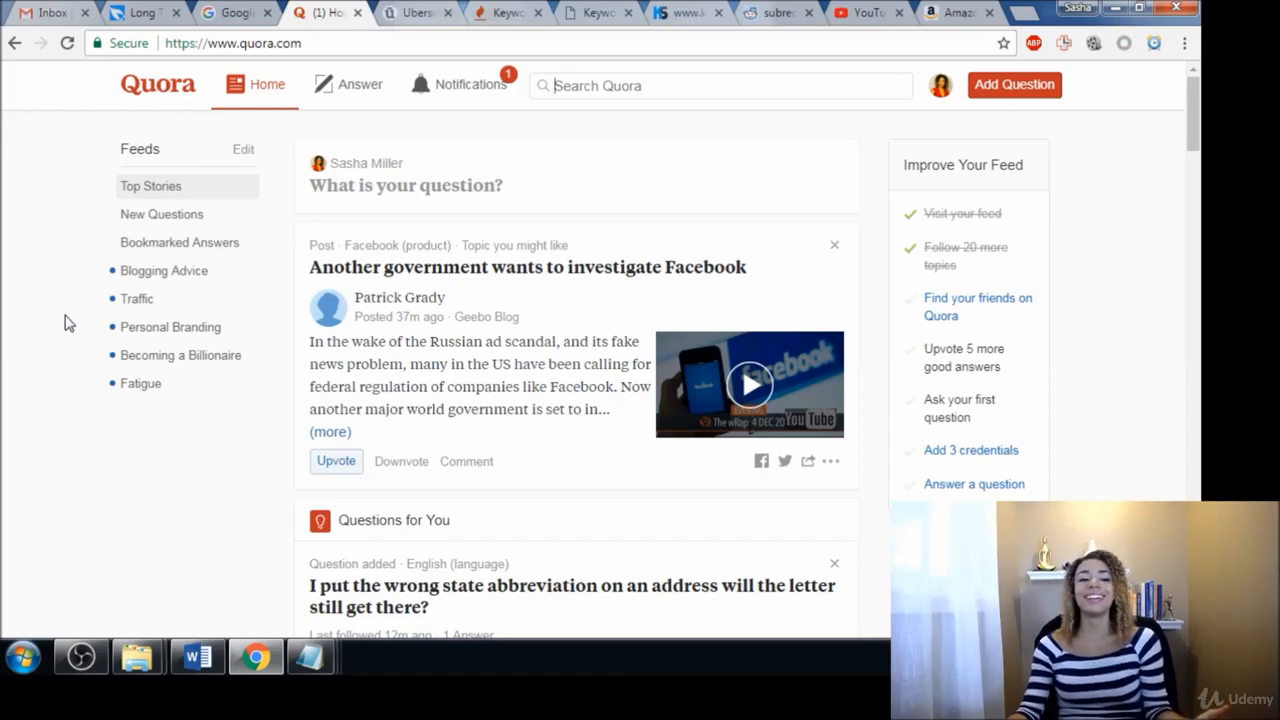
mouse_move(63, 294)
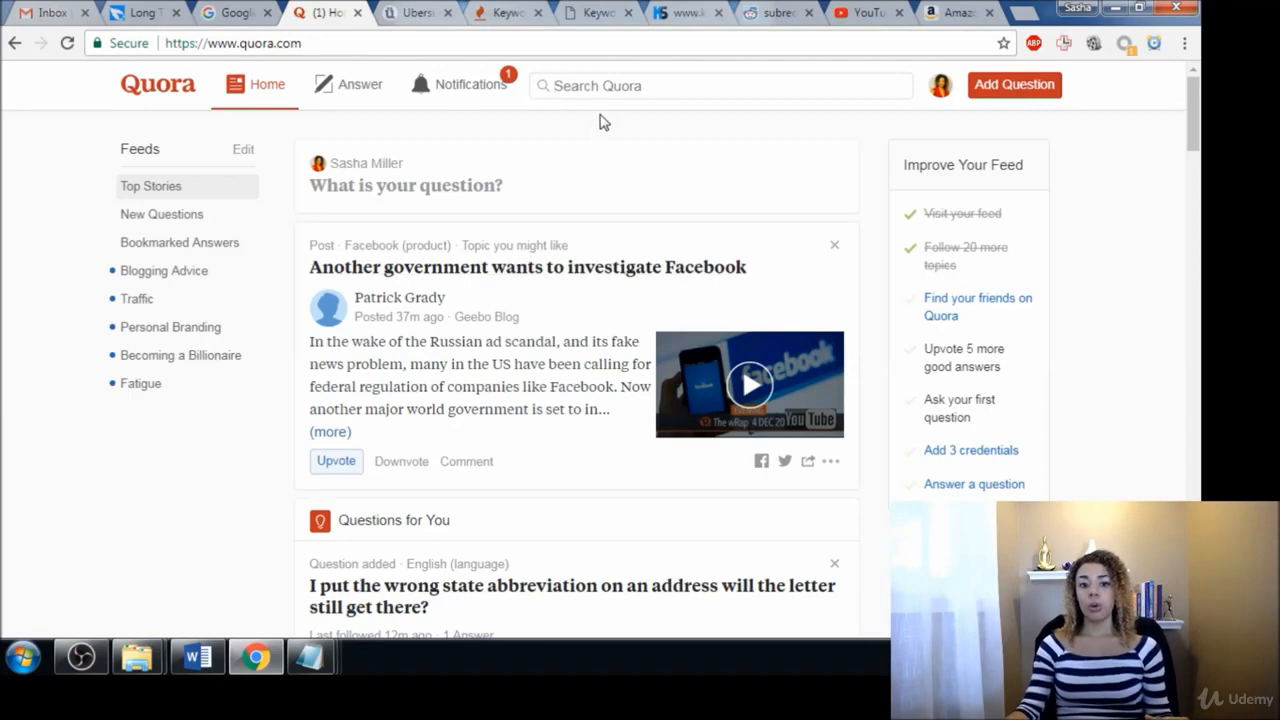
Step: Search Quora for 'digital marketing' and scroll to the top agencies and definition questions
type("digital marketing")
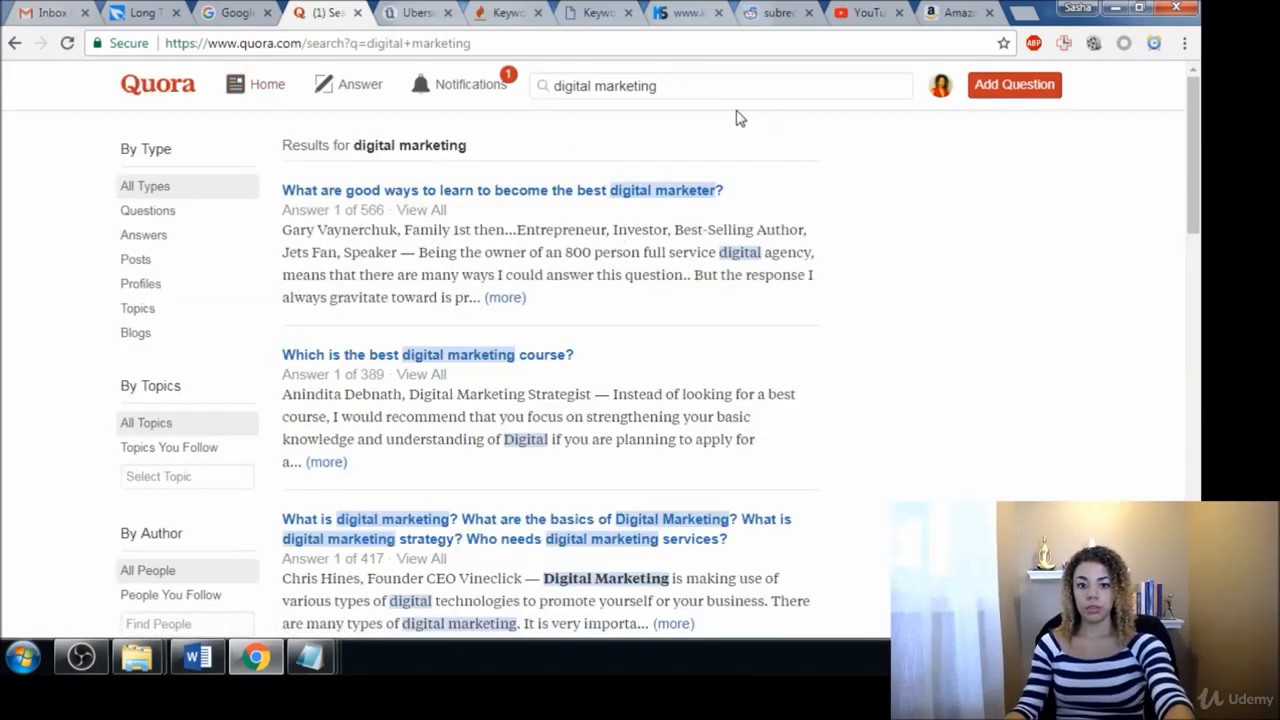
mouse_move(515, 207)
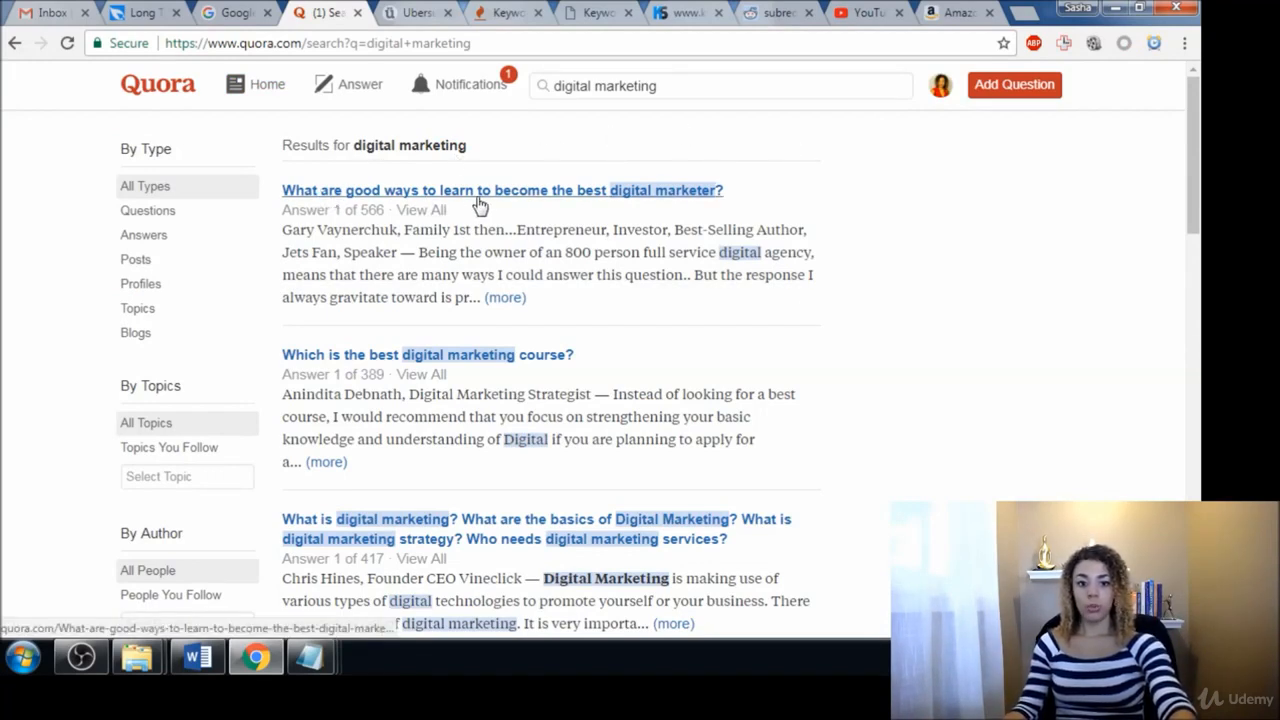
mouse_move(543, 163)
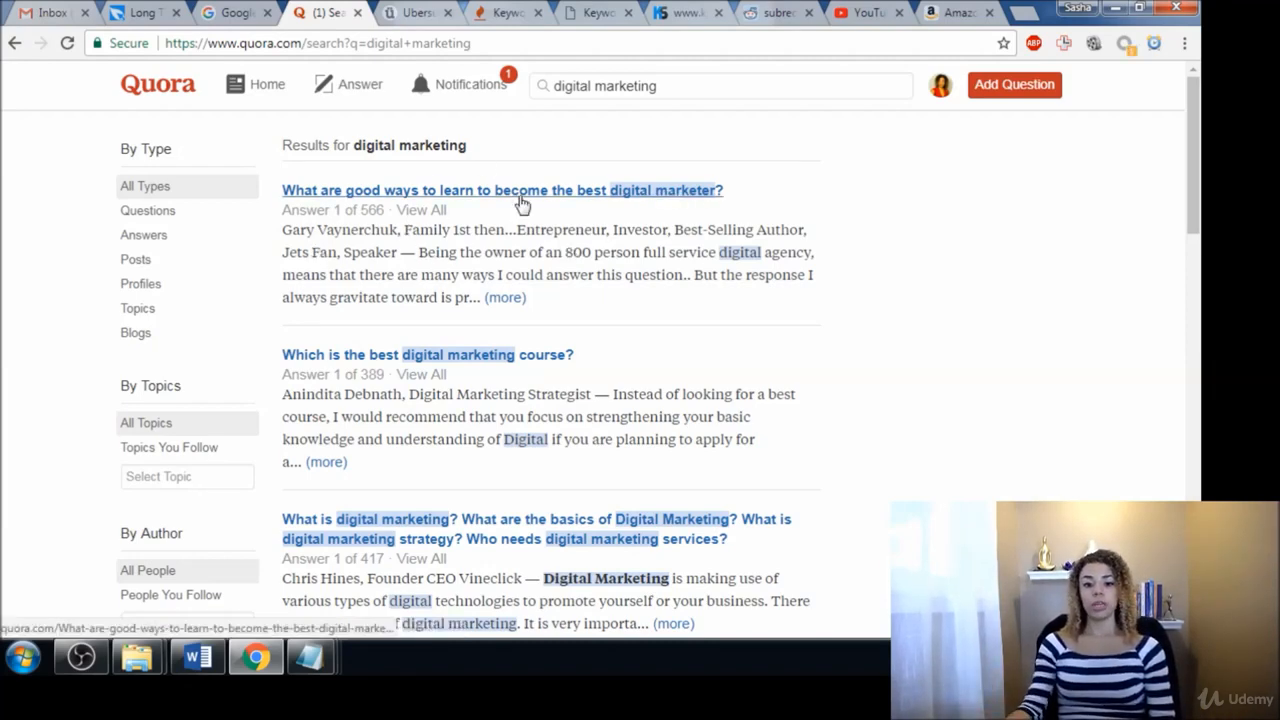
mouse_move(869, 236)
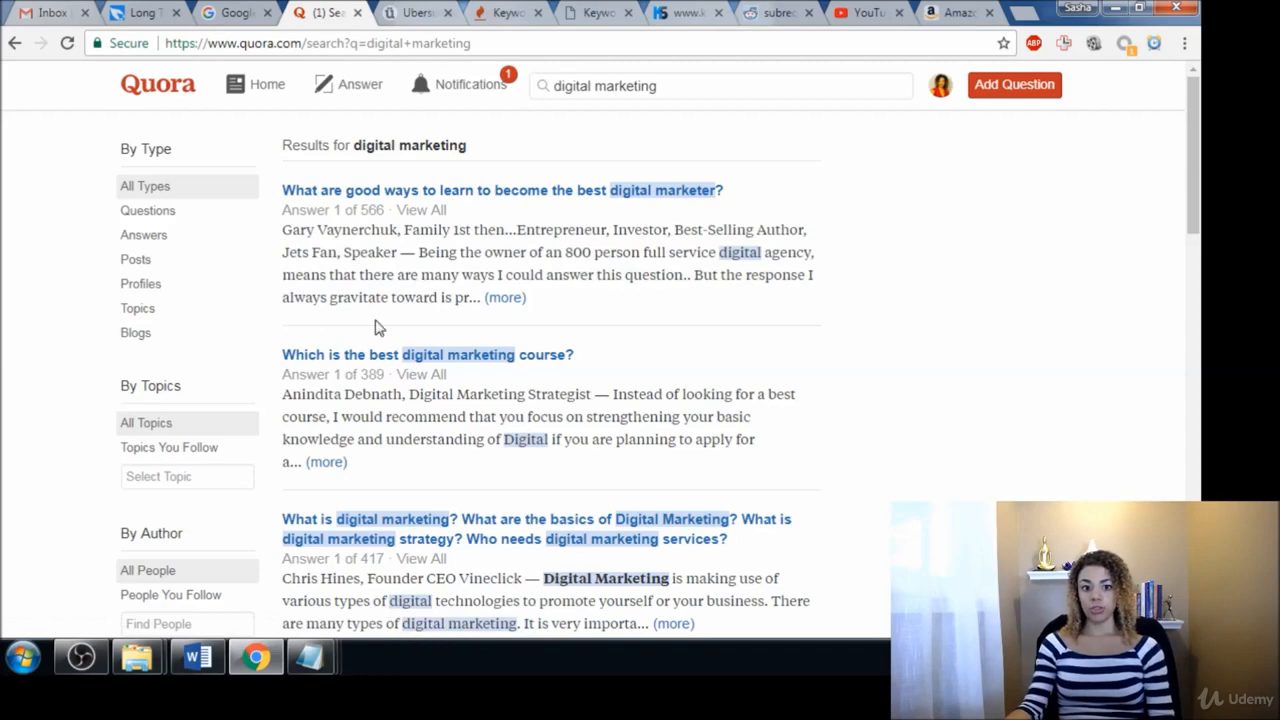
mouse_move(536, 399)
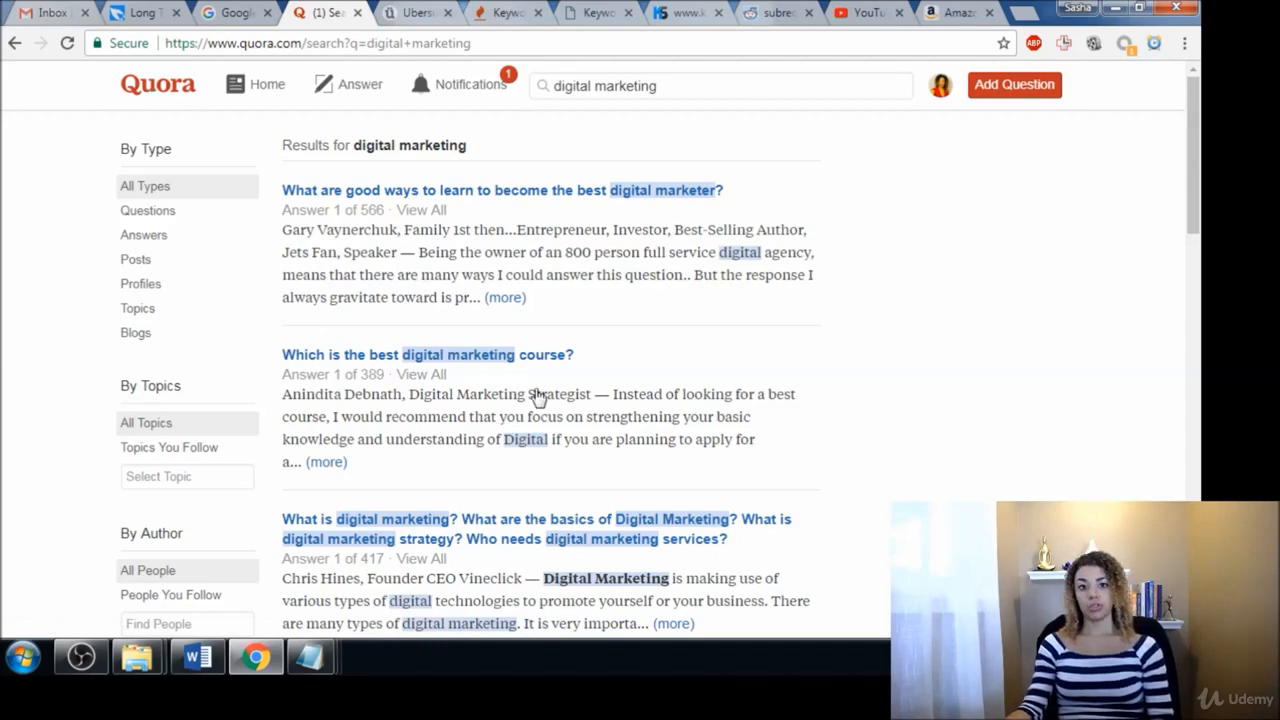
mouse_move(691, 315)
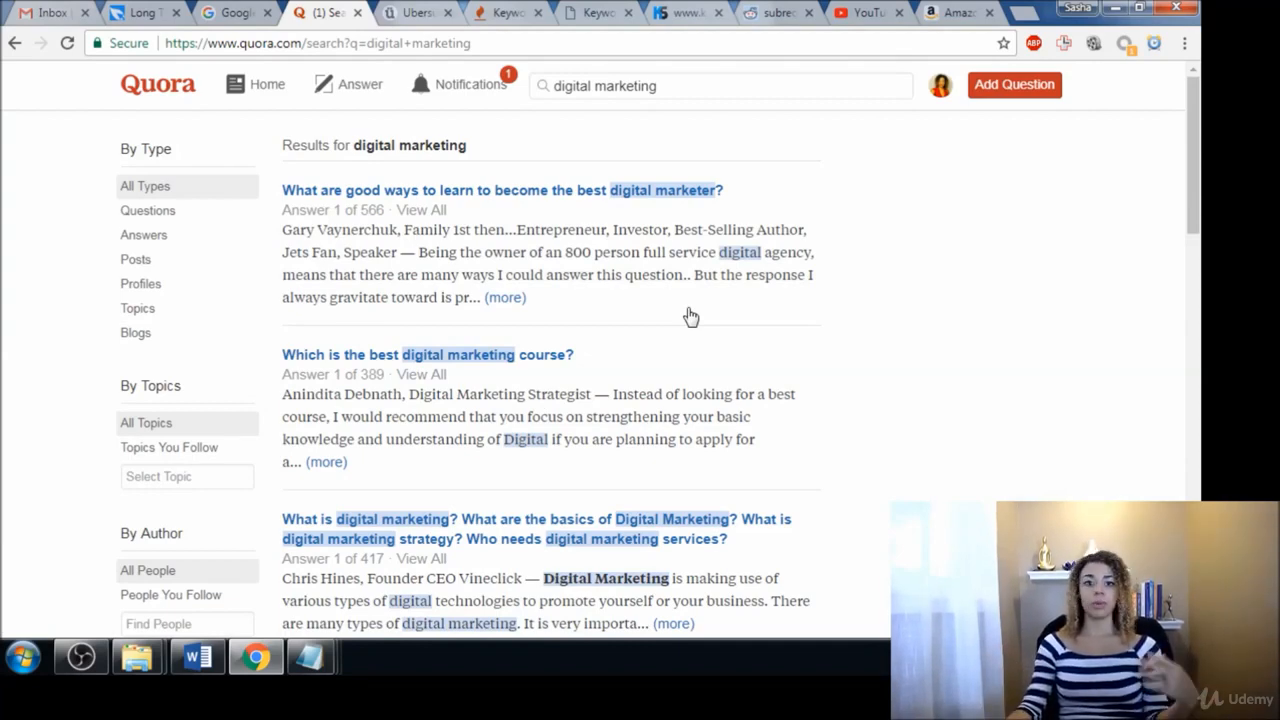
mouse_move(563, 237)
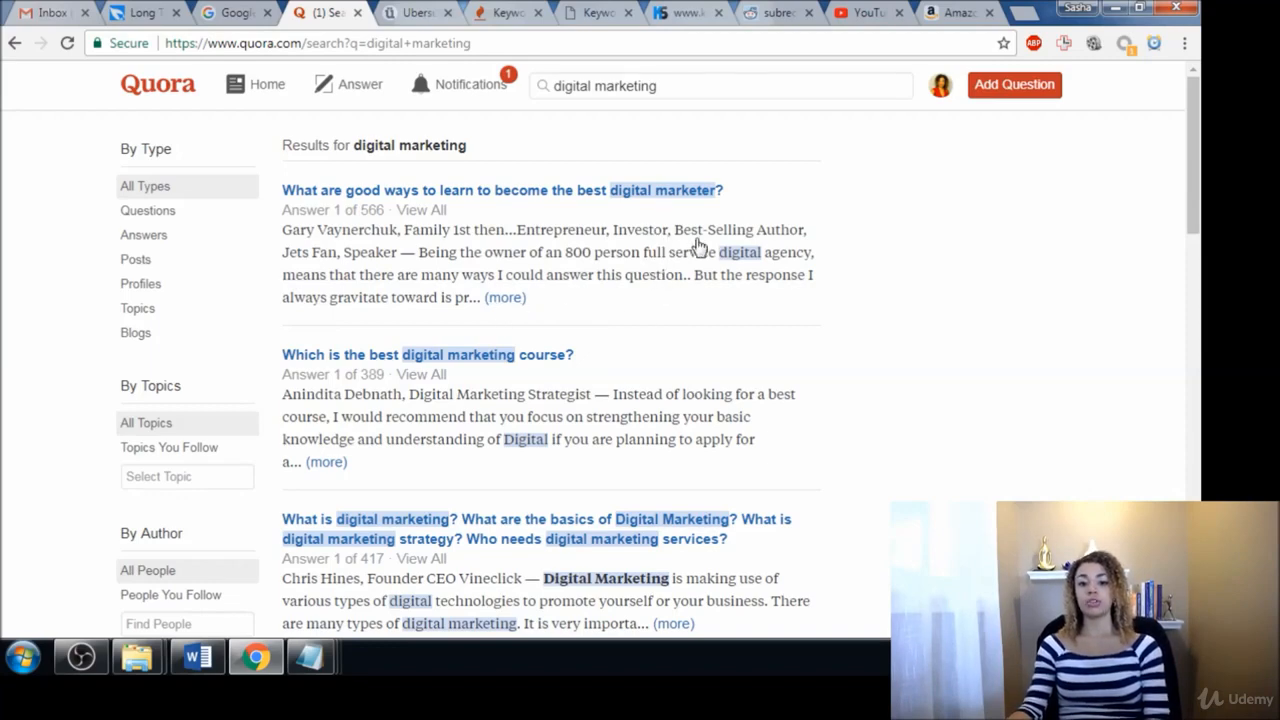
mouse_move(516, 285)
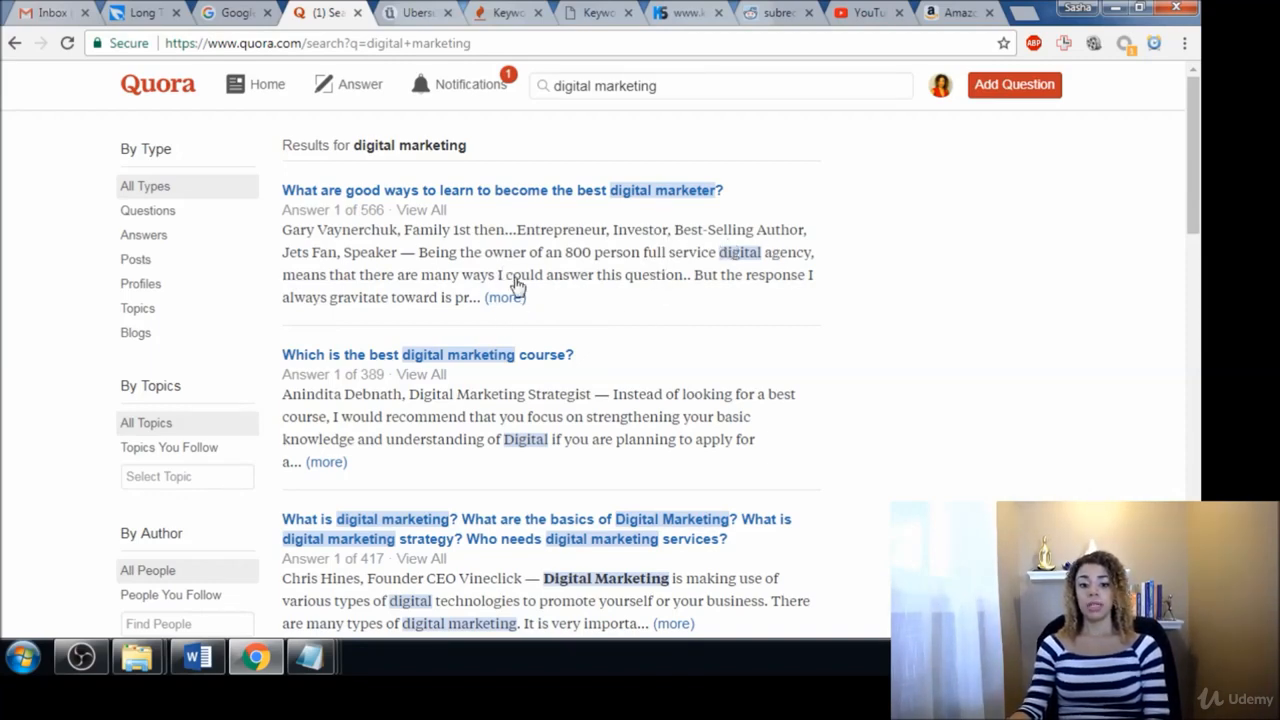
mouse_move(802, 258)
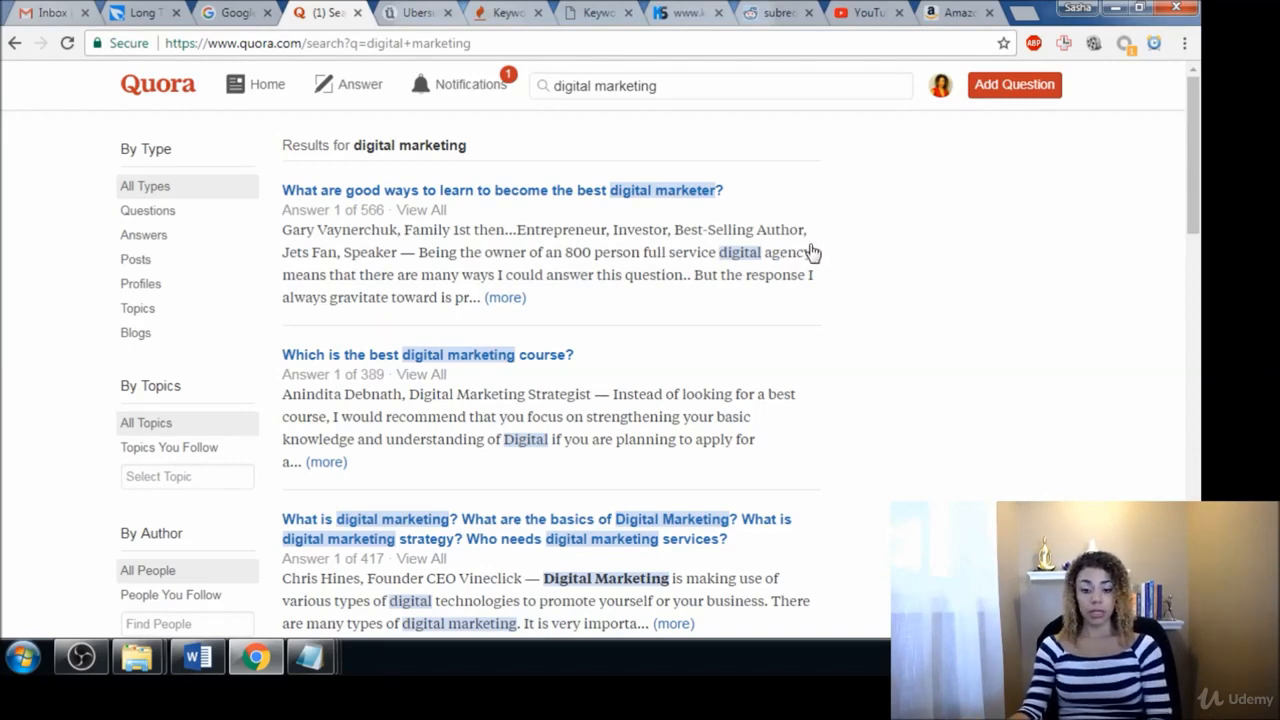
mouse_move(662, 318)
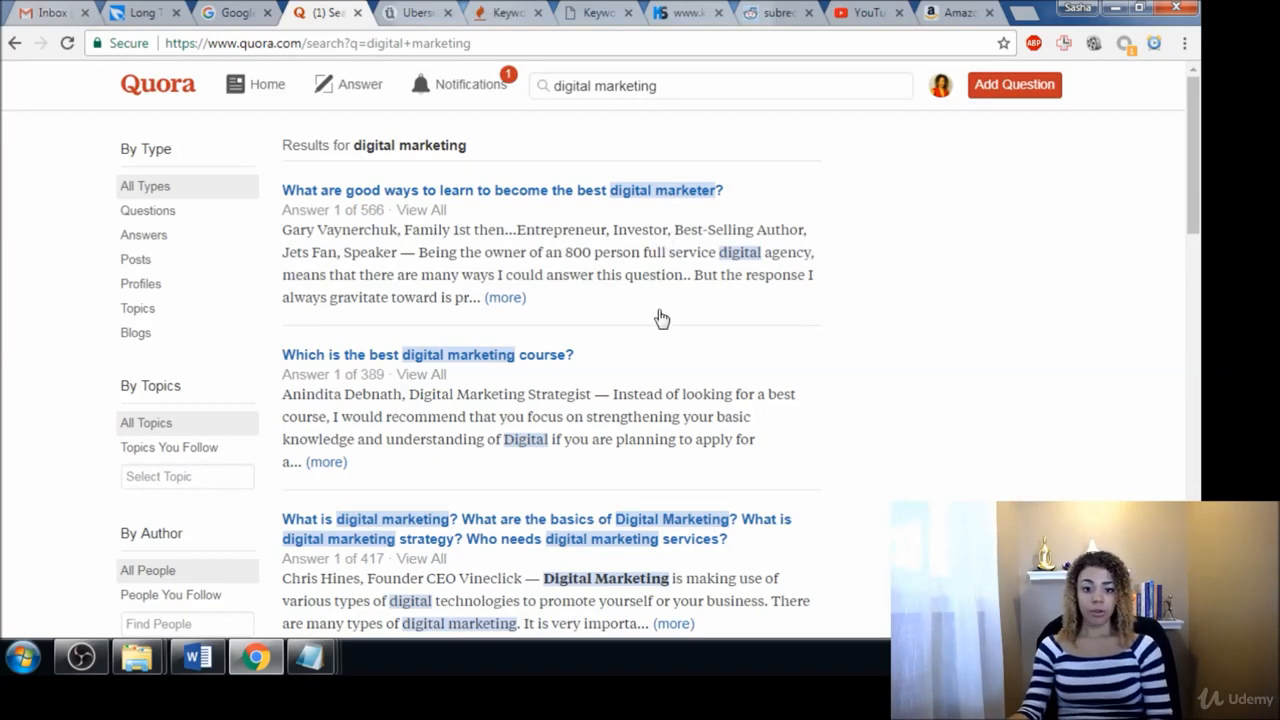
mouse_move(630, 272)
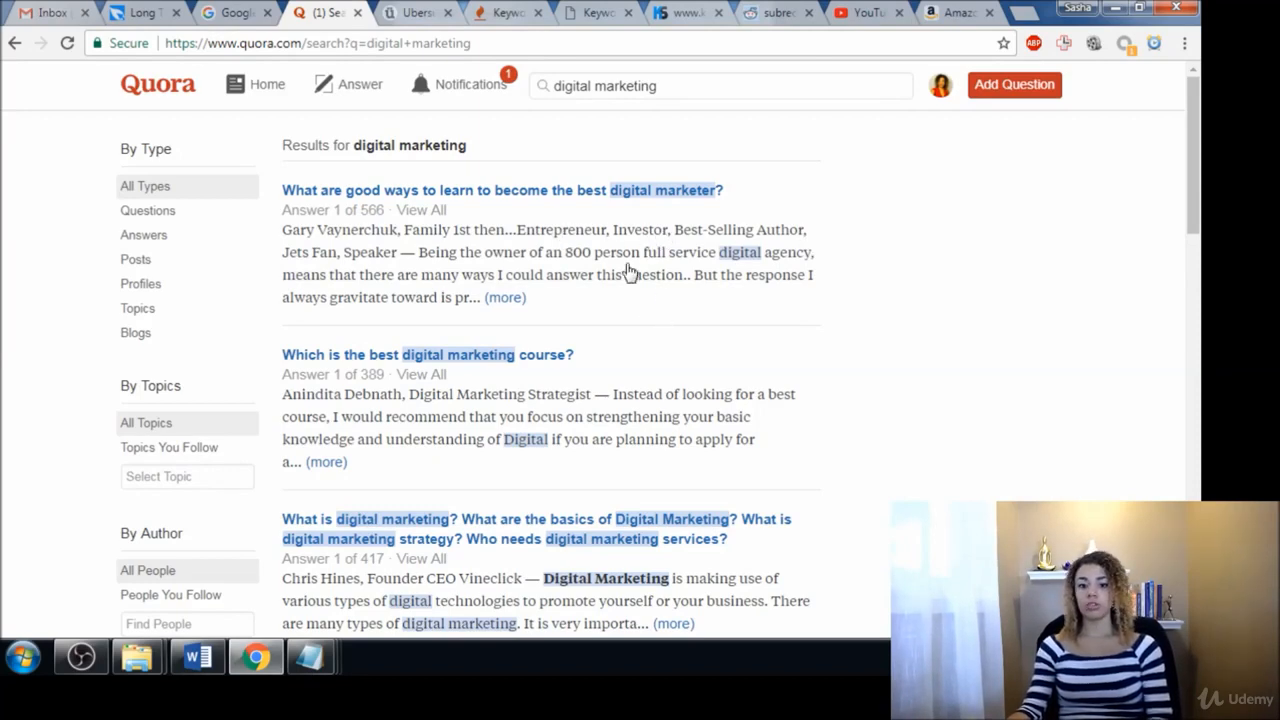
mouse_move(637, 285)
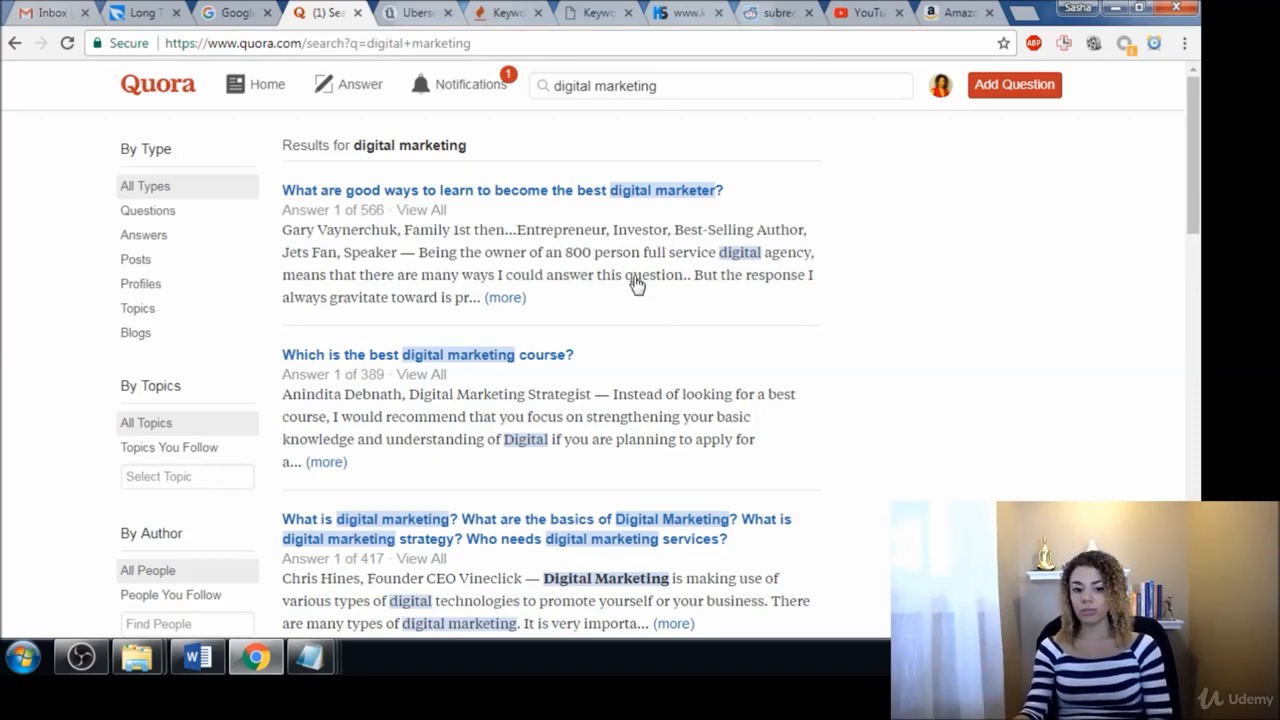
scroll("down", 3)
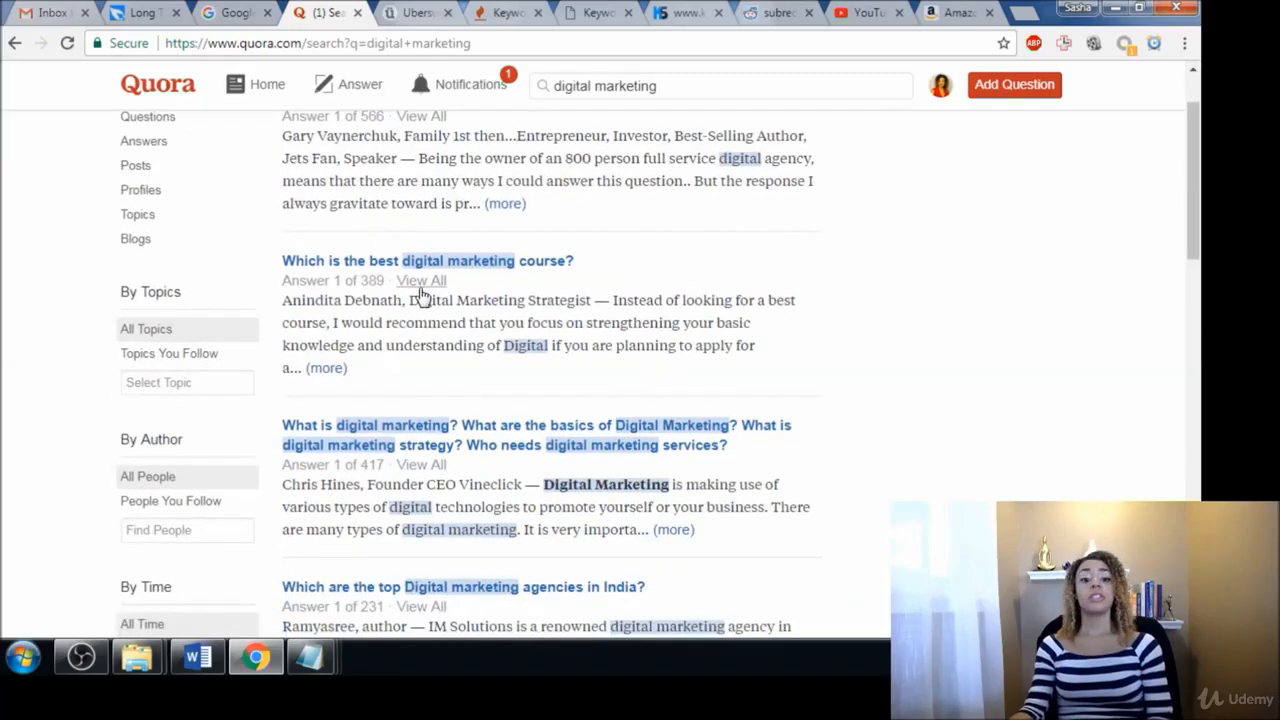
mouse_move(458, 312)
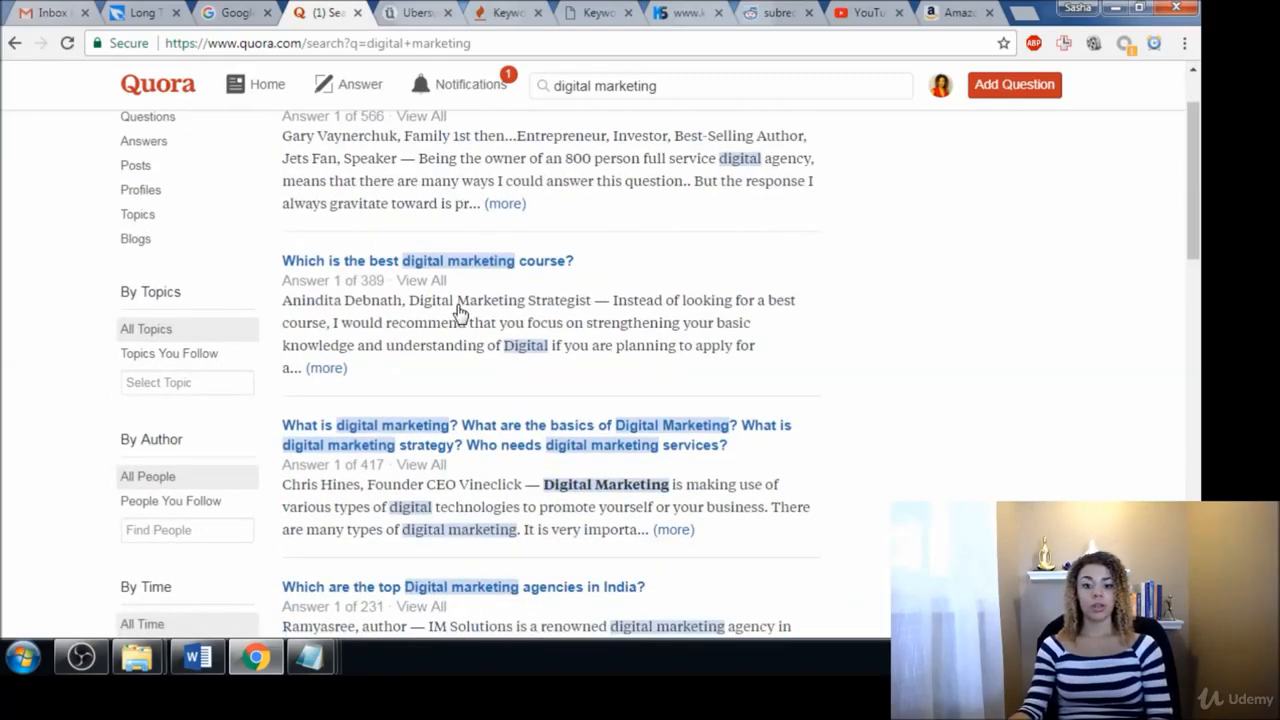
scroll("down", 3)
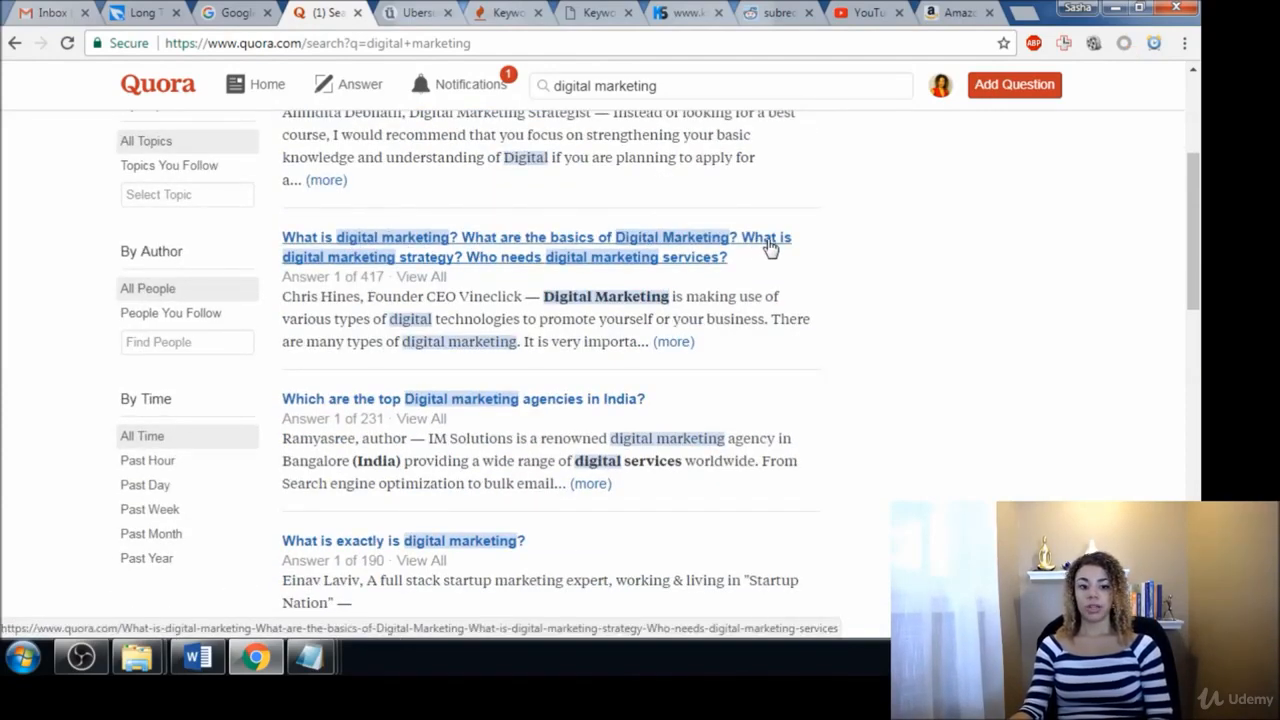
mouse_move(448, 272)
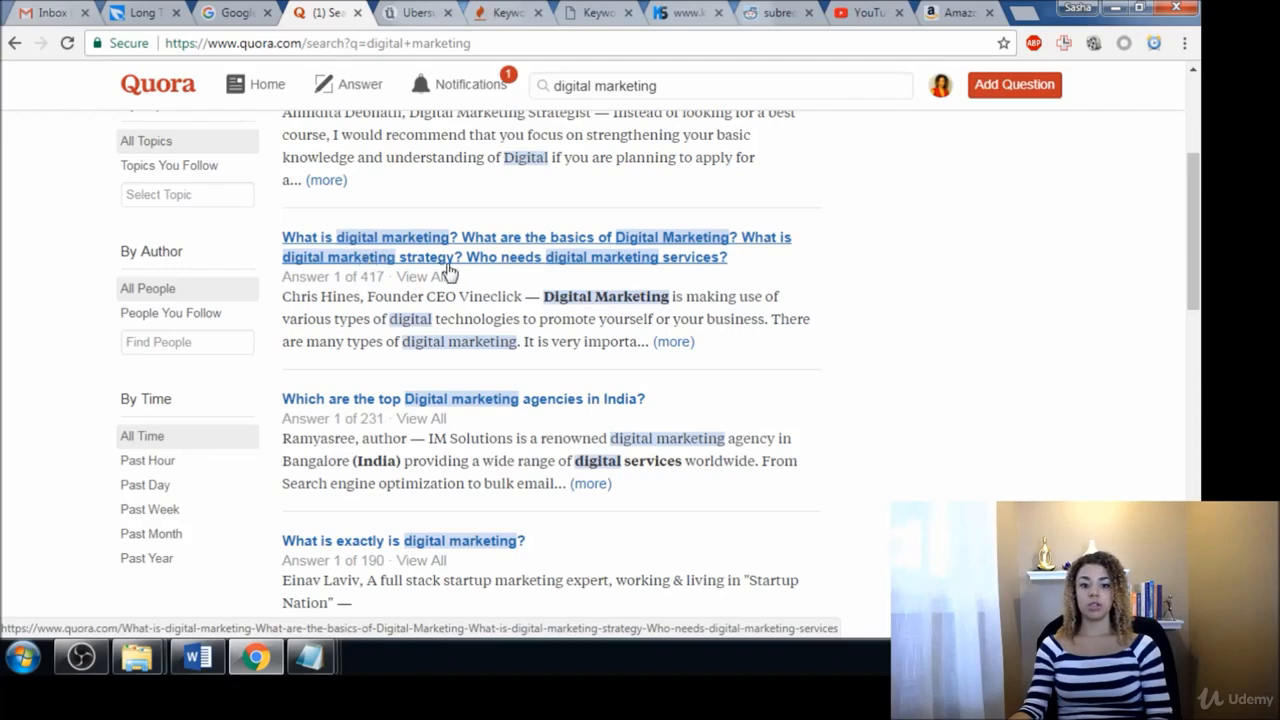
mouse_move(712, 270)
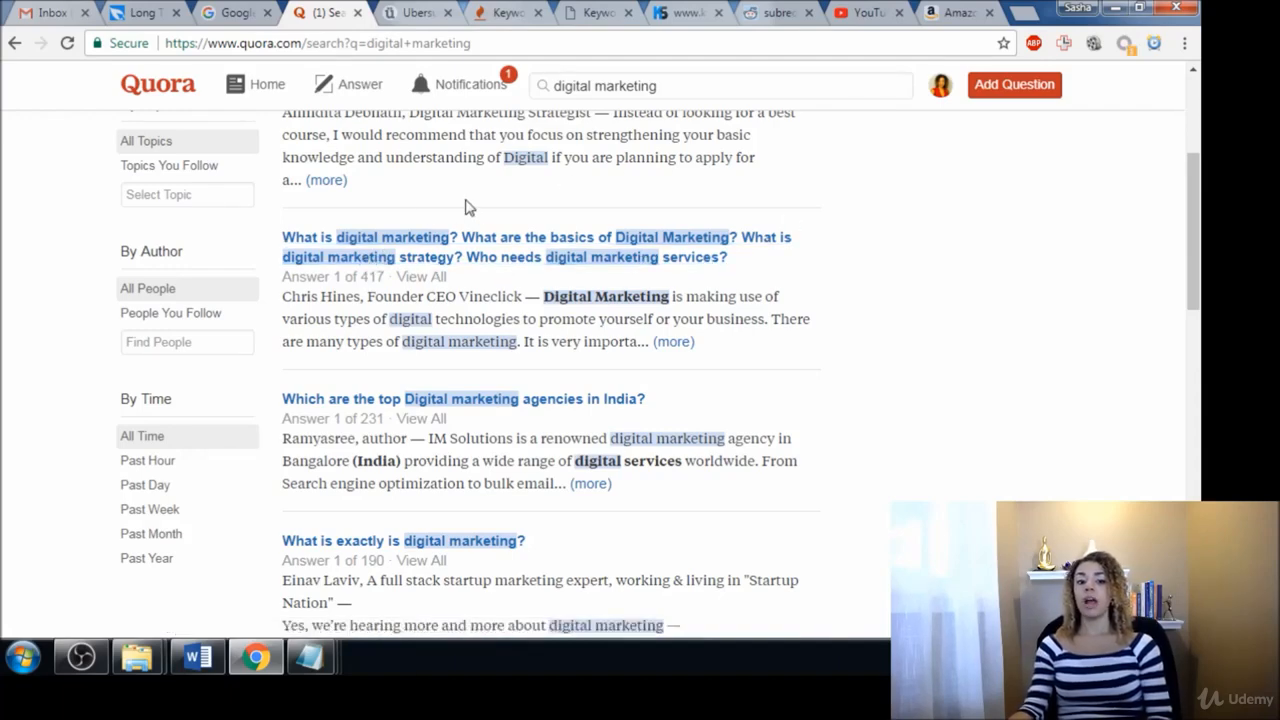
mouse_move(314, 256)
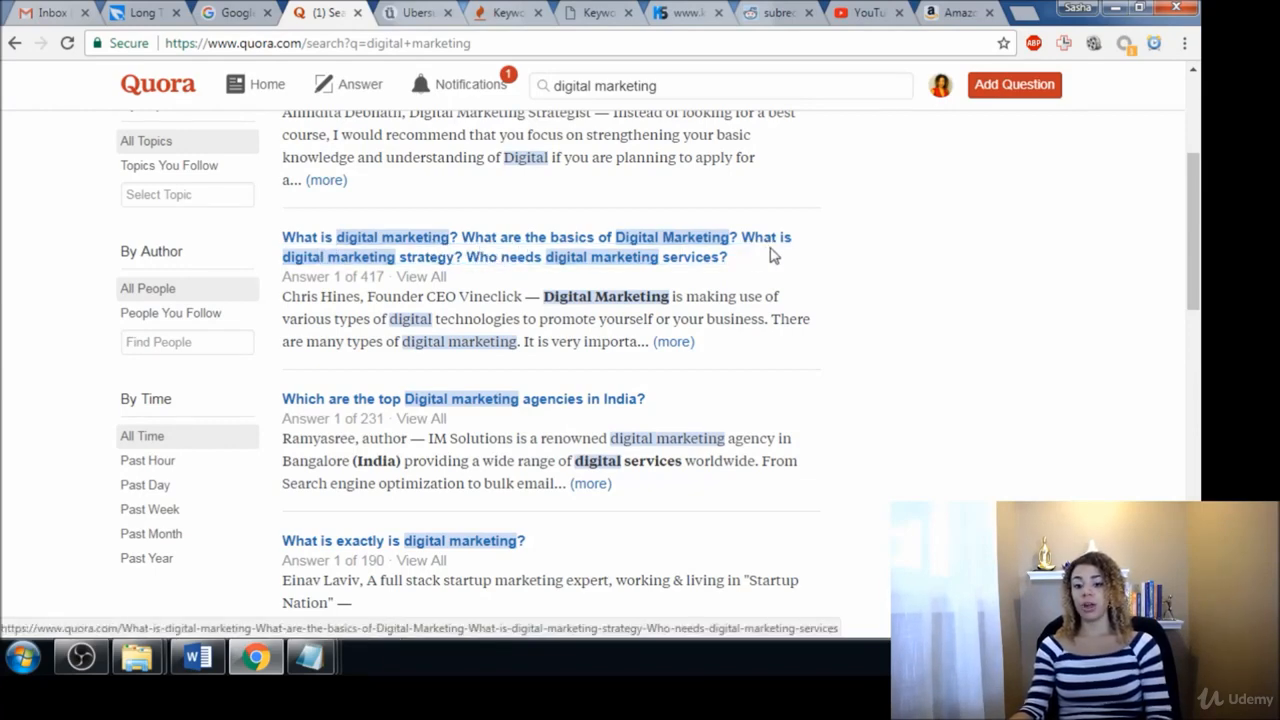
mouse_move(487, 247)
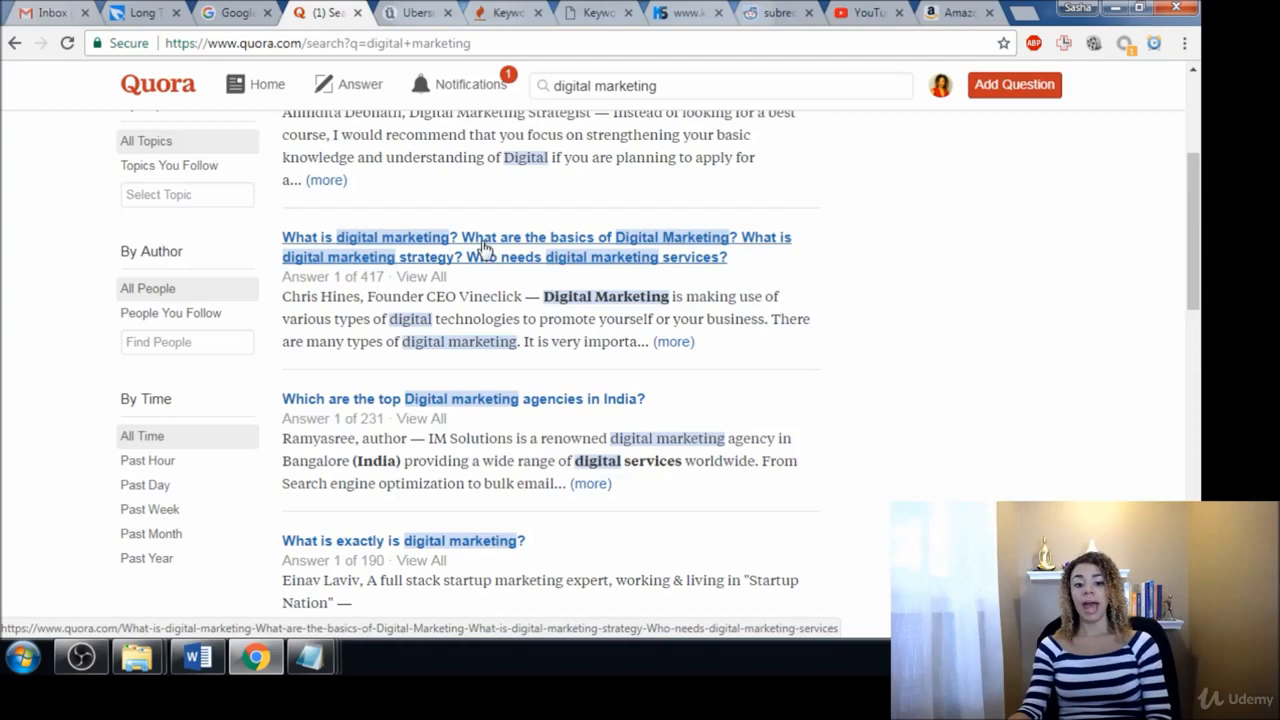
mouse_move(648, 265)
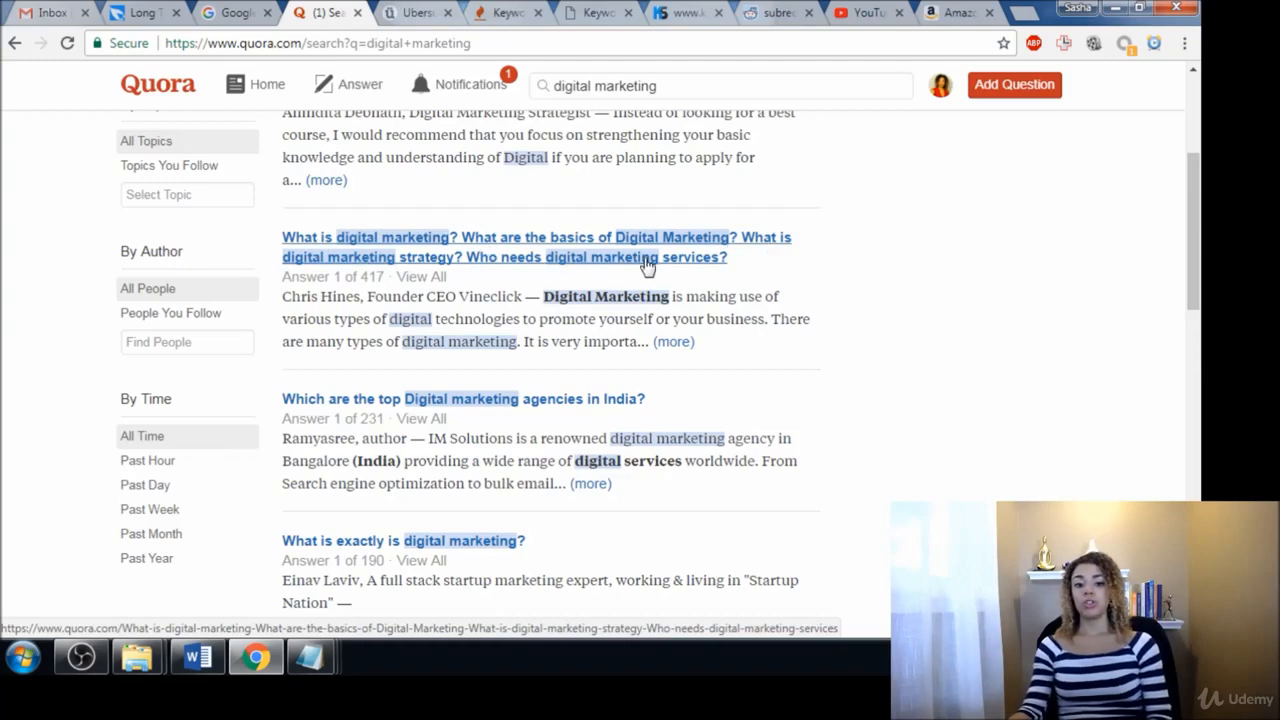
mouse_move(452, 246)
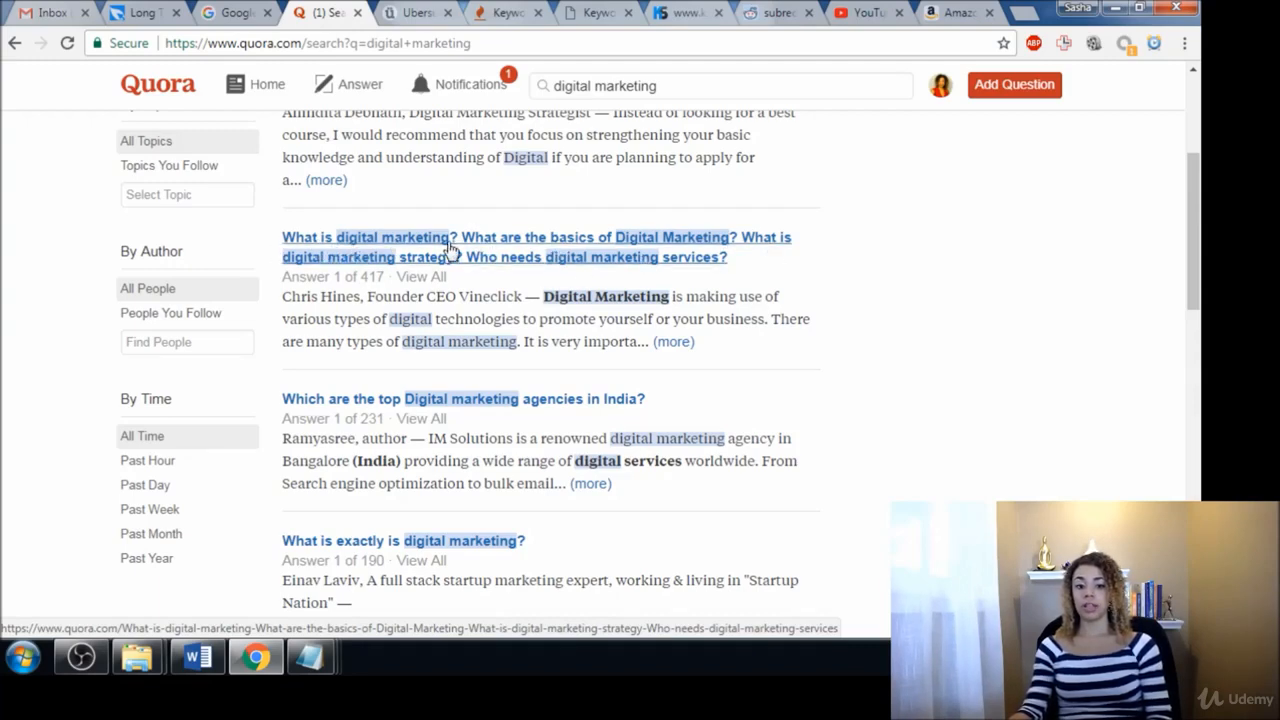
mouse_move(741, 254)
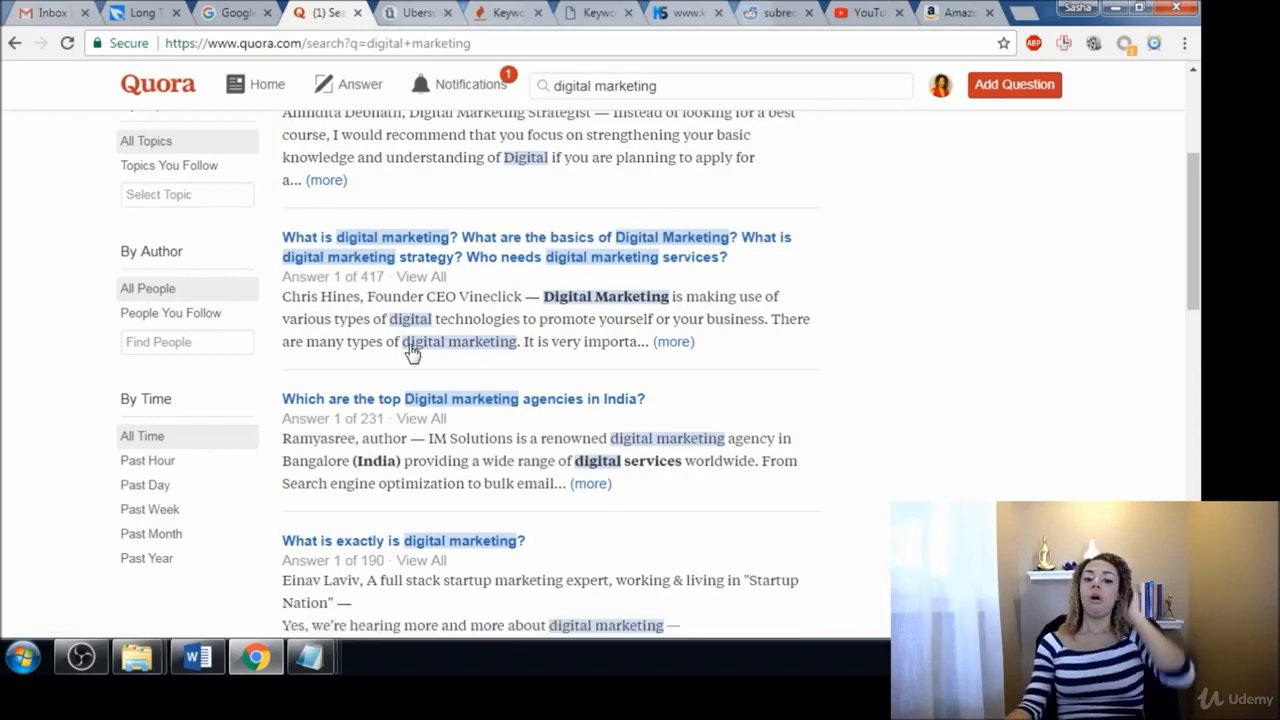
scroll("down", 3)
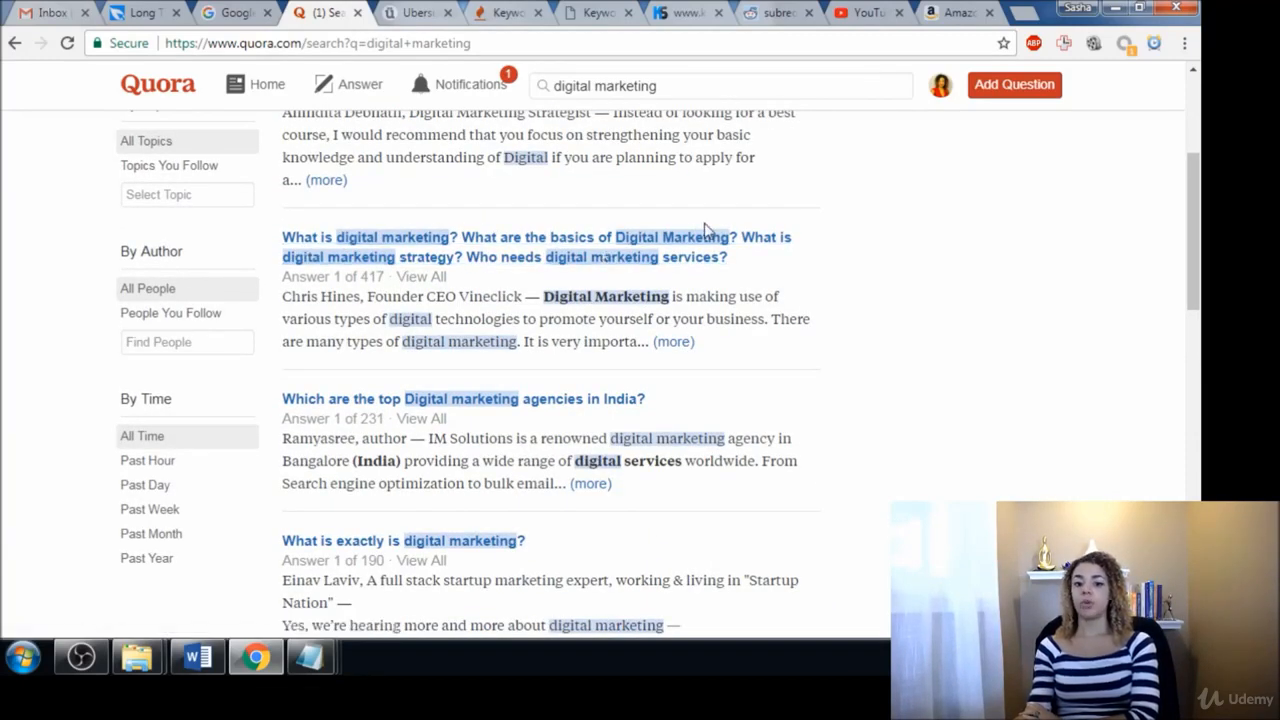
mouse_move(537, 273)
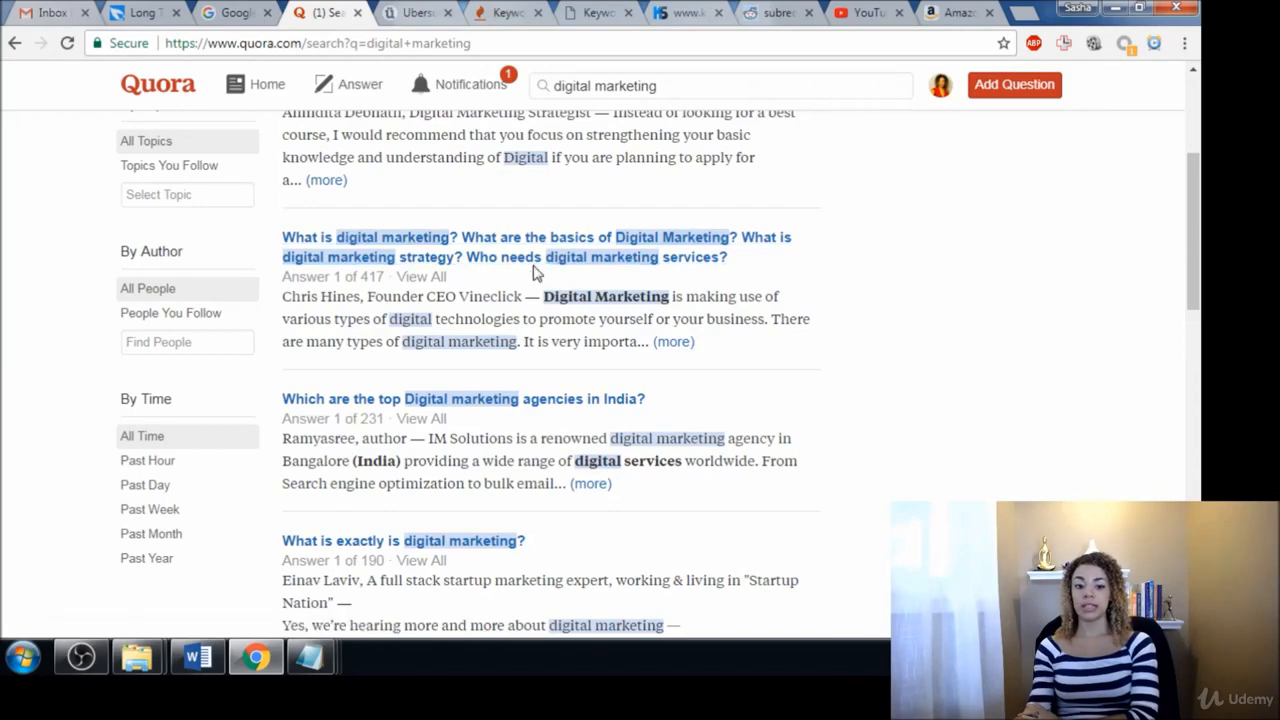
Step: Scroll past the advantages question to the best book and career questions
scroll("down", 3)
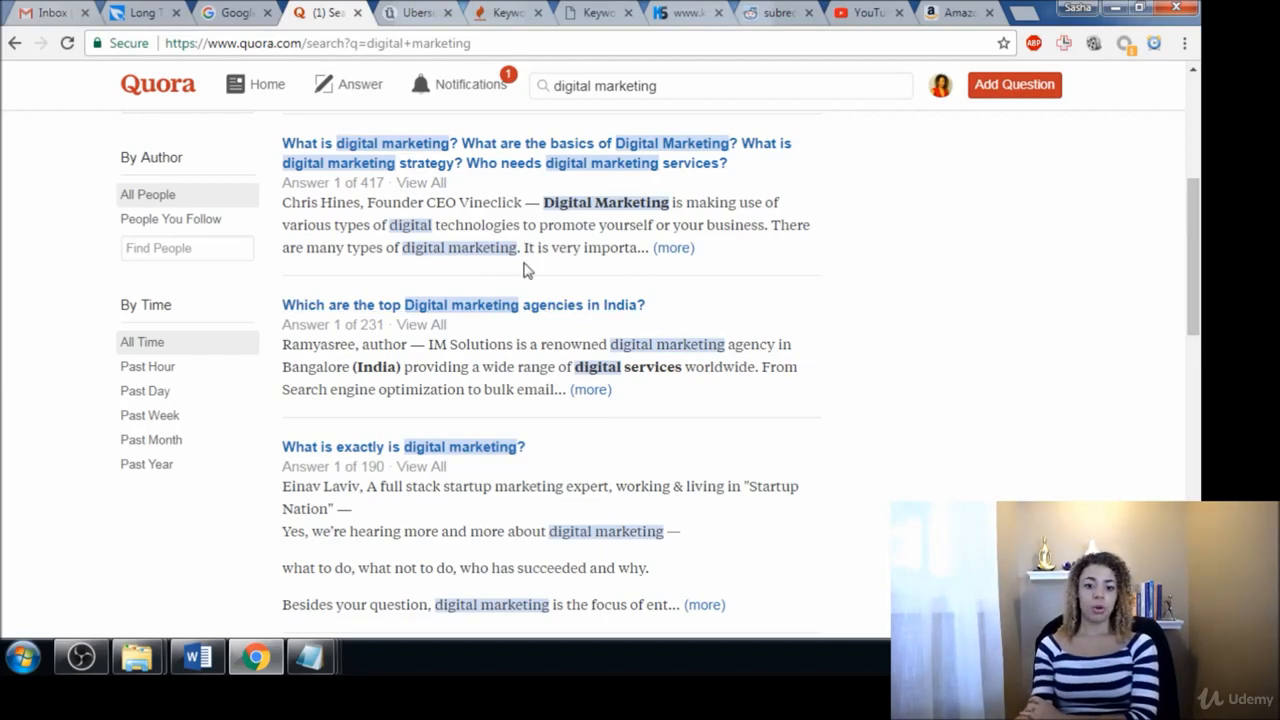
mouse_move(640, 322)
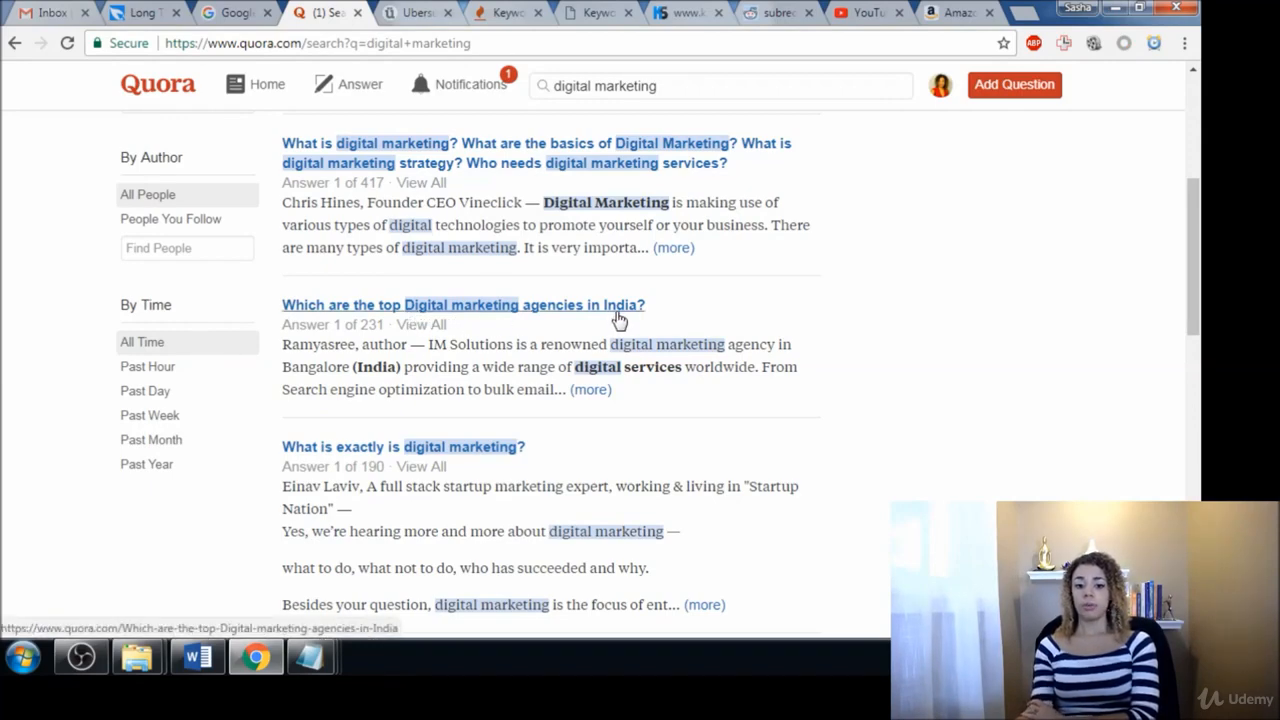
scroll("down", 3)
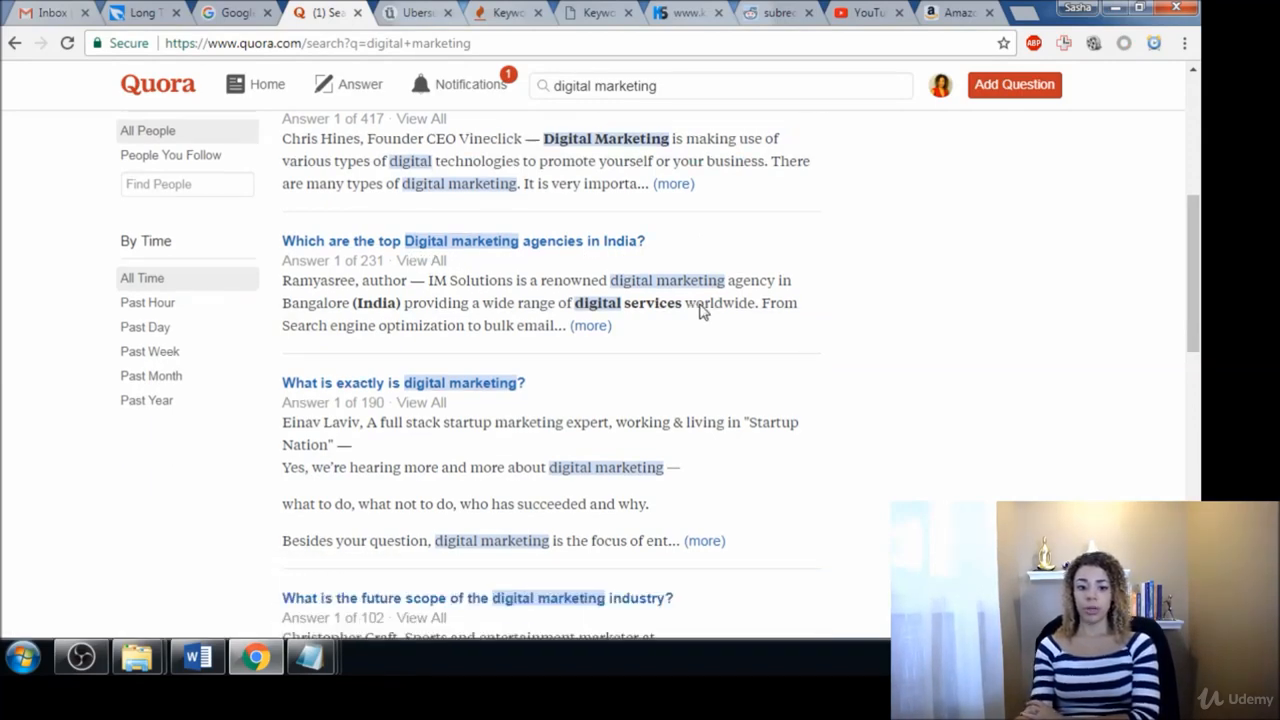
scroll("down", 3)
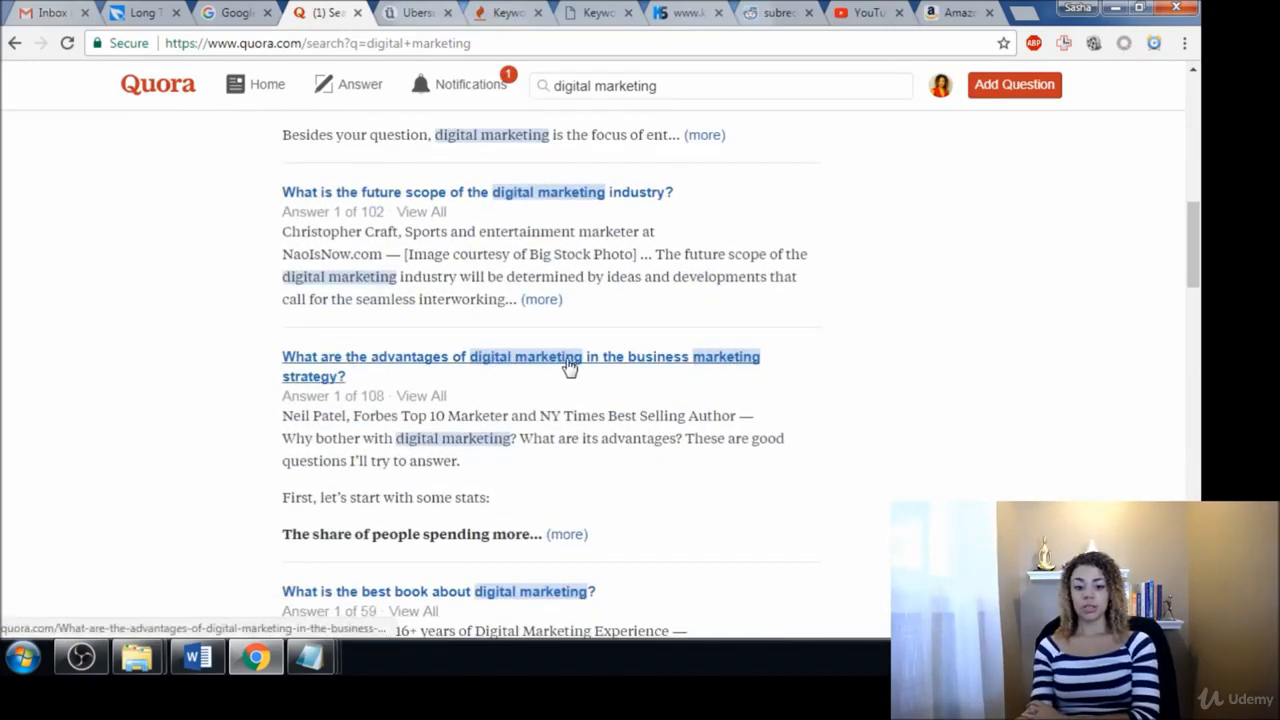
scroll("down", 3)
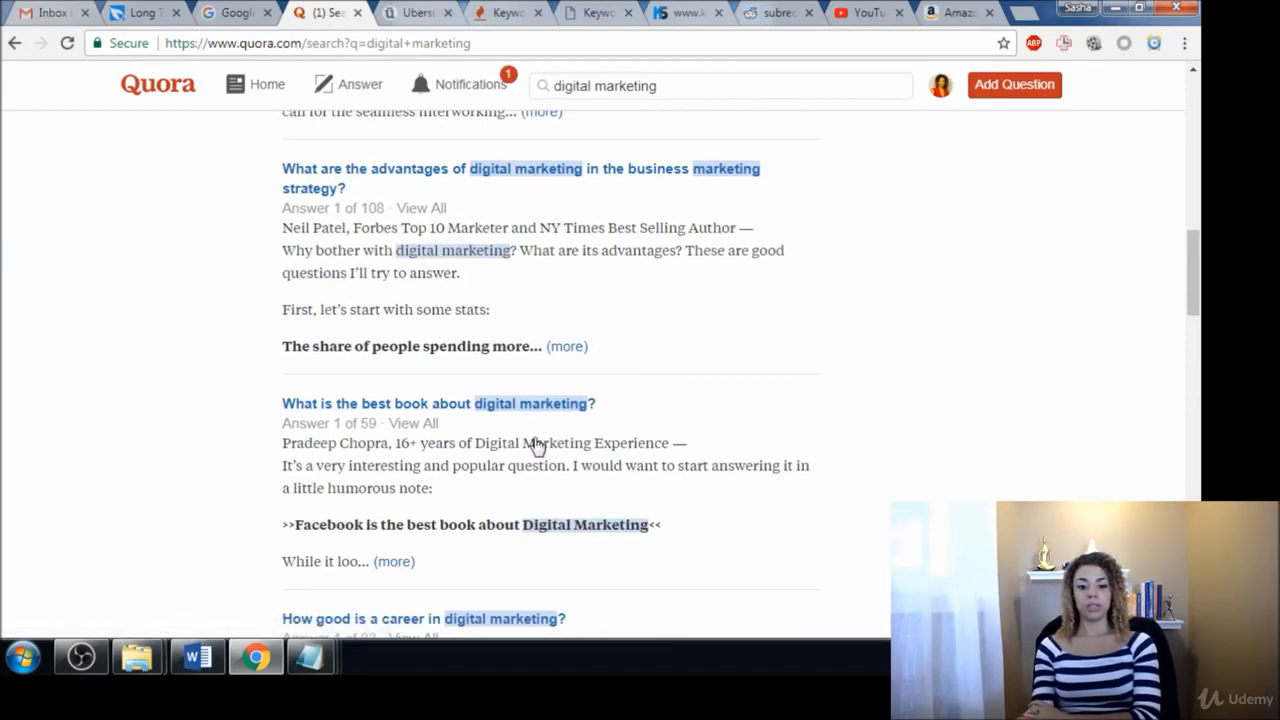
mouse_move(352, 412)
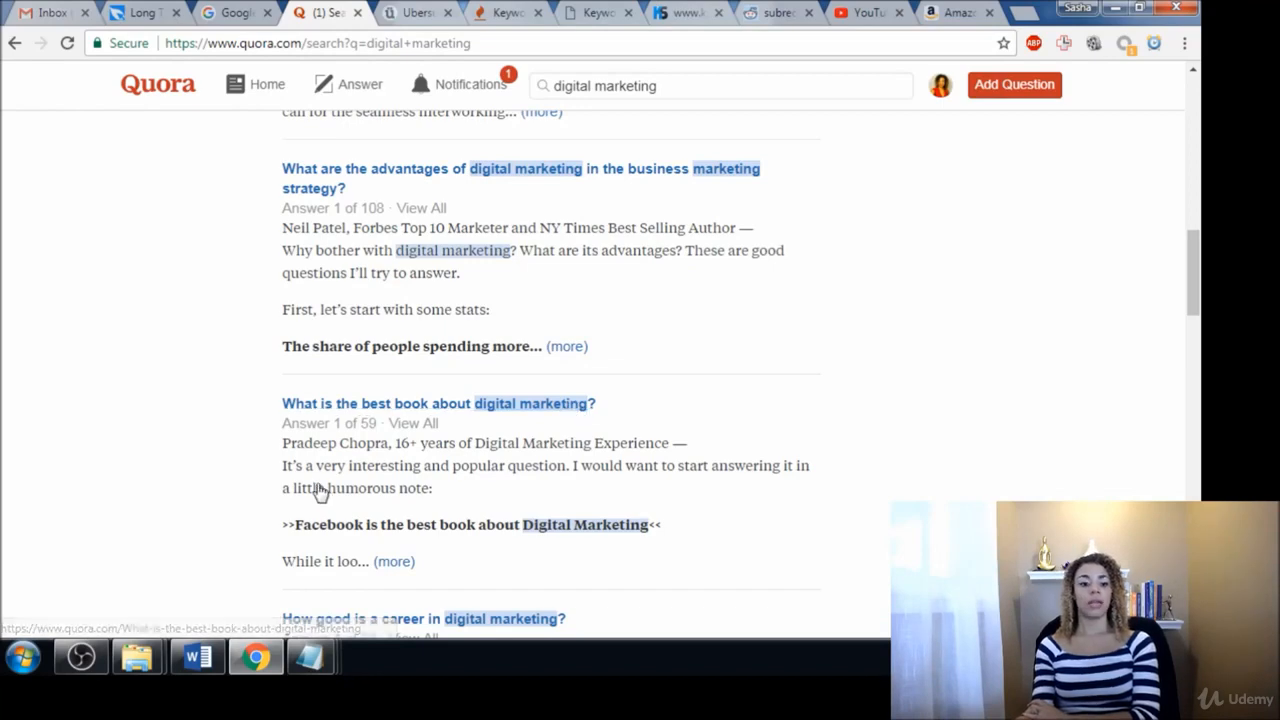
scroll("down", 3)
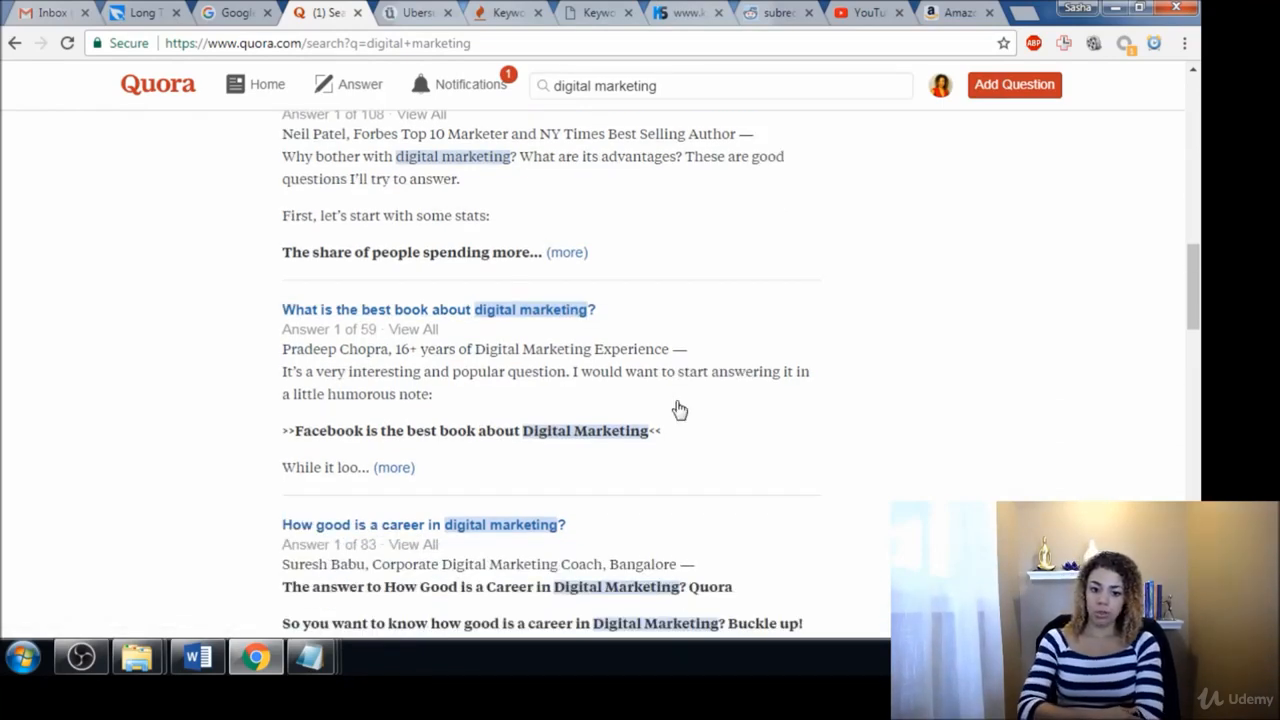
Step: Scroll a little to show the 'How good is a career' and 'How do I start' questions
scroll("down", 3)
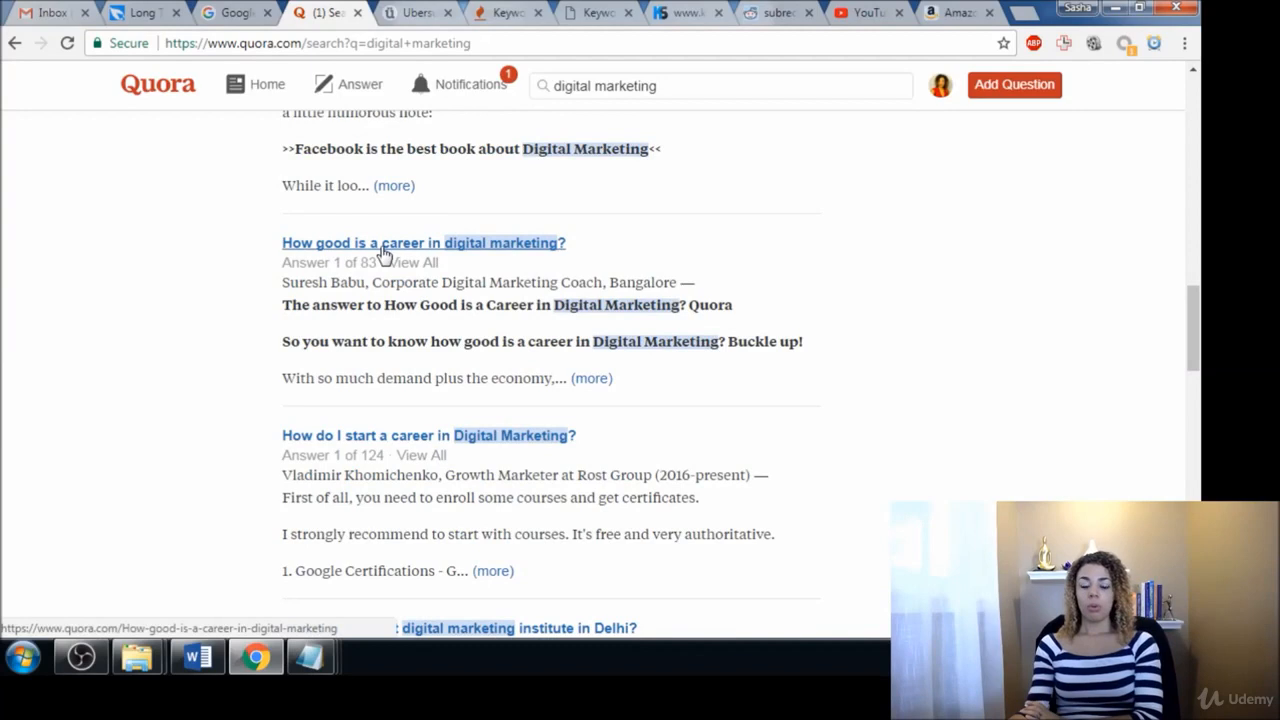
mouse_move(446, 263)
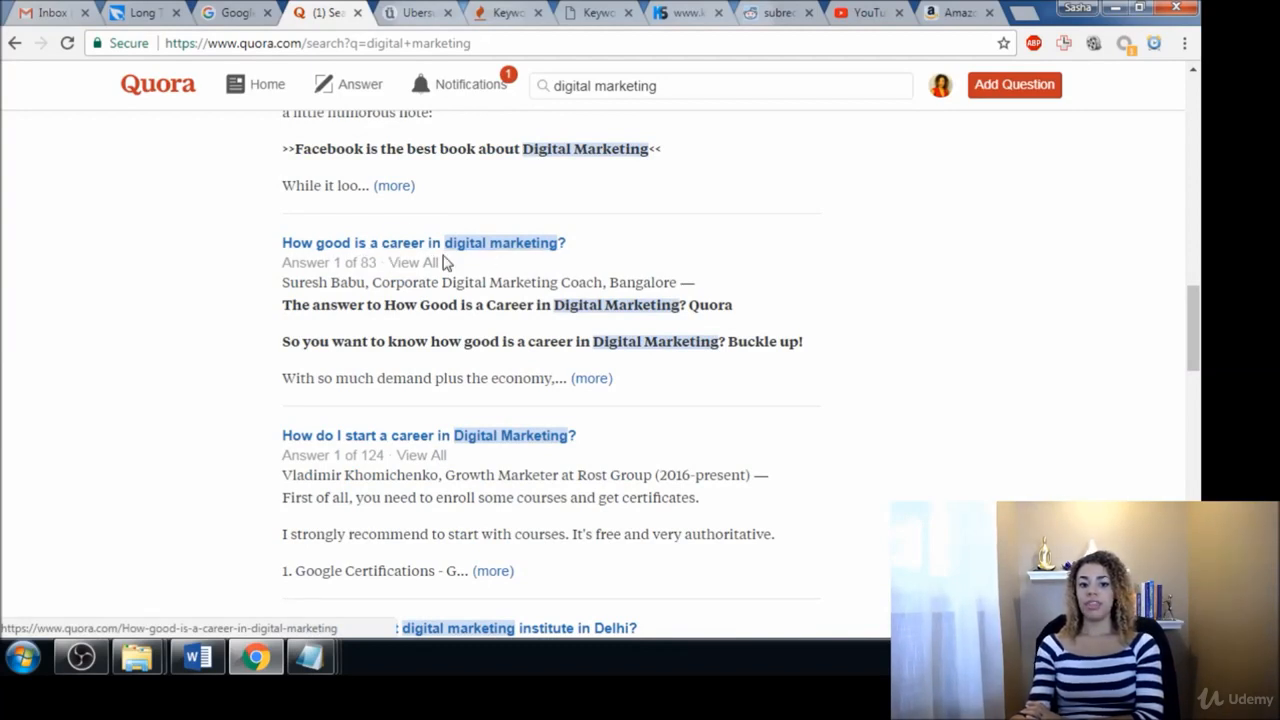
mouse_move(487, 260)
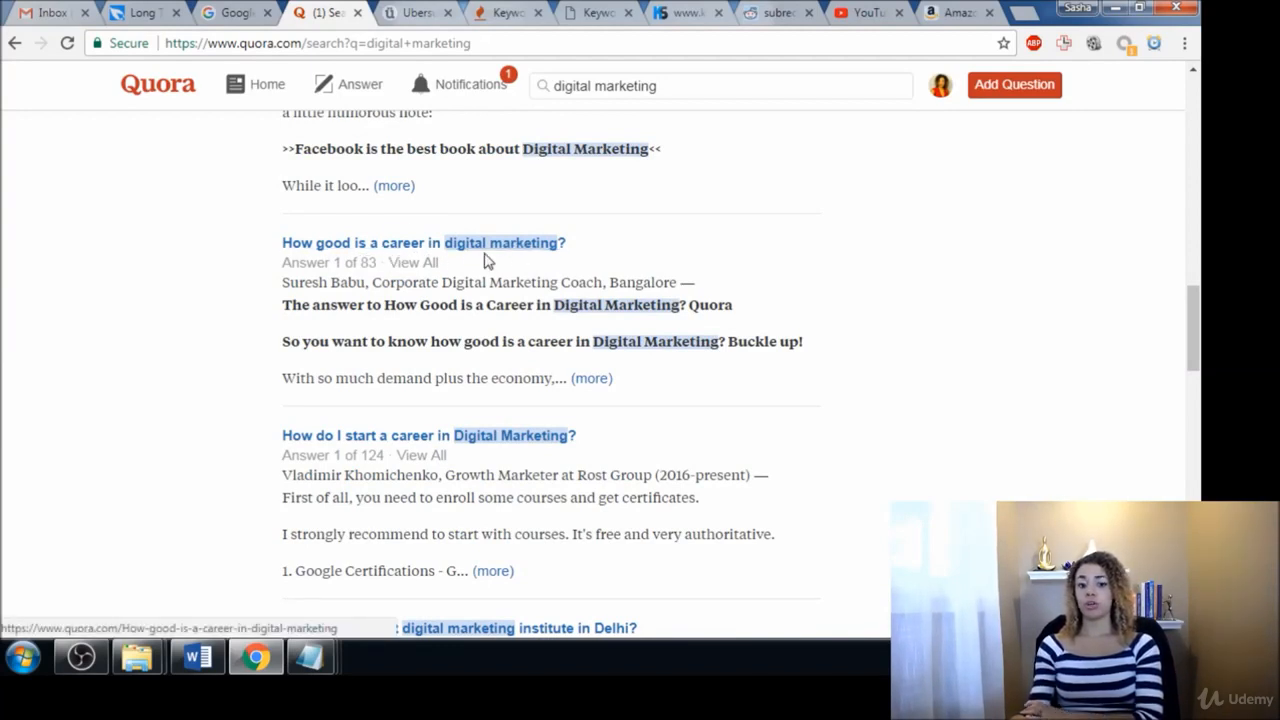
mouse_move(545, 248)
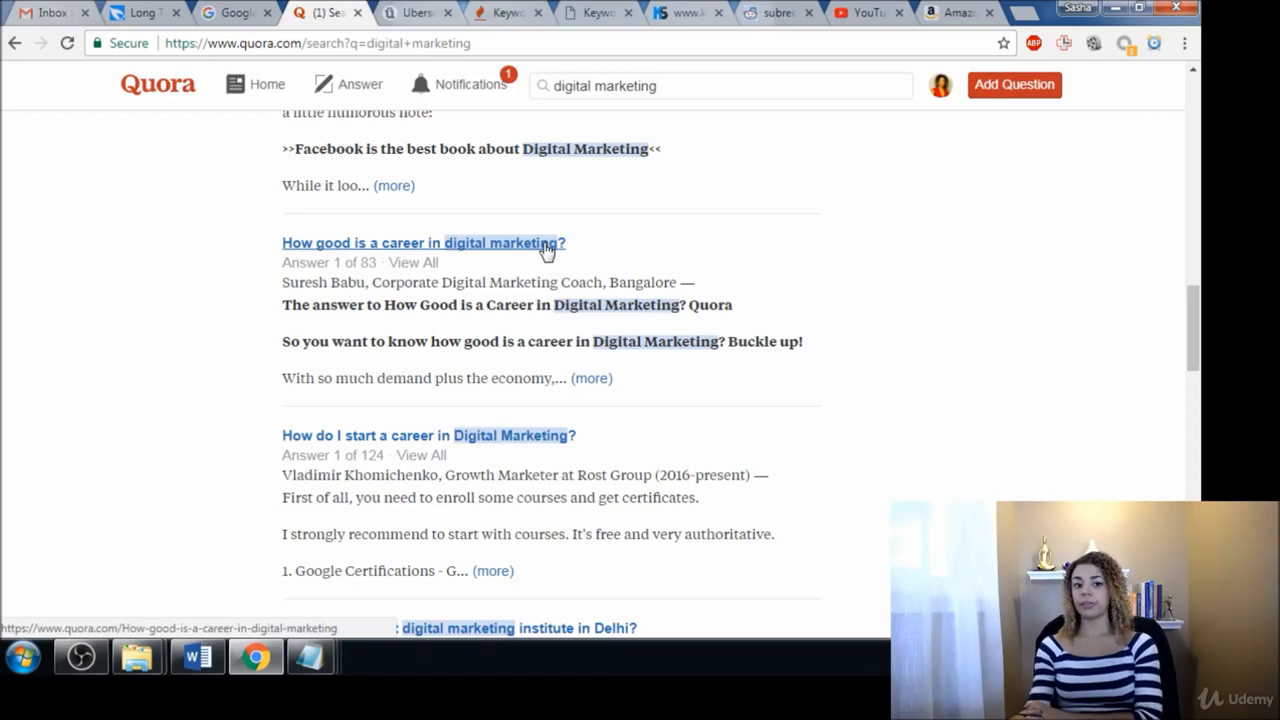
mouse_move(547, 258)
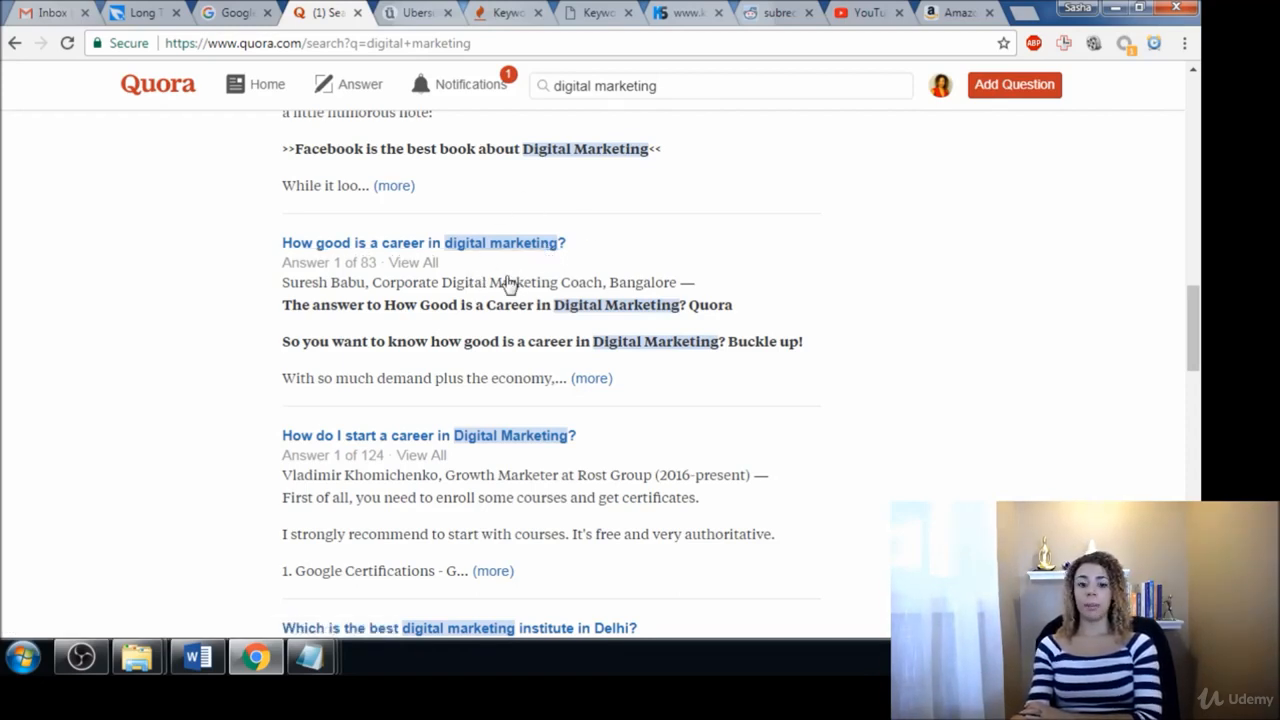
mouse_move(497, 231)
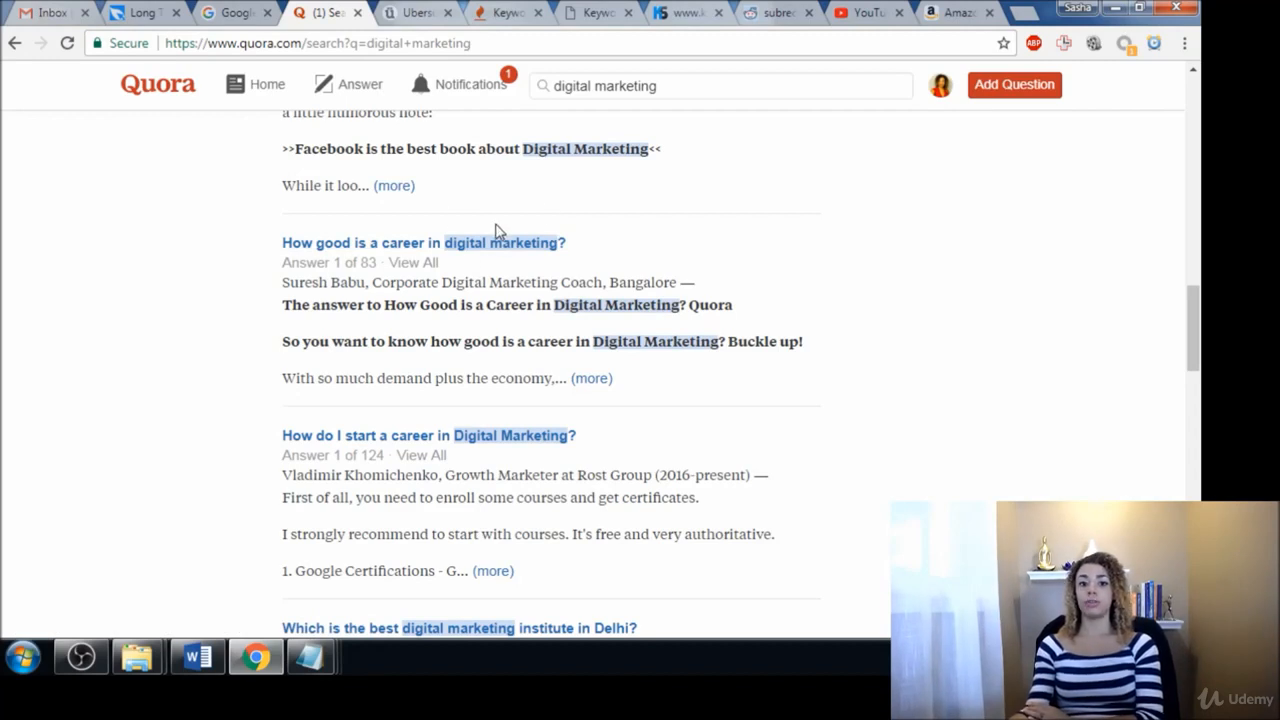
mouse_move(413, 248)
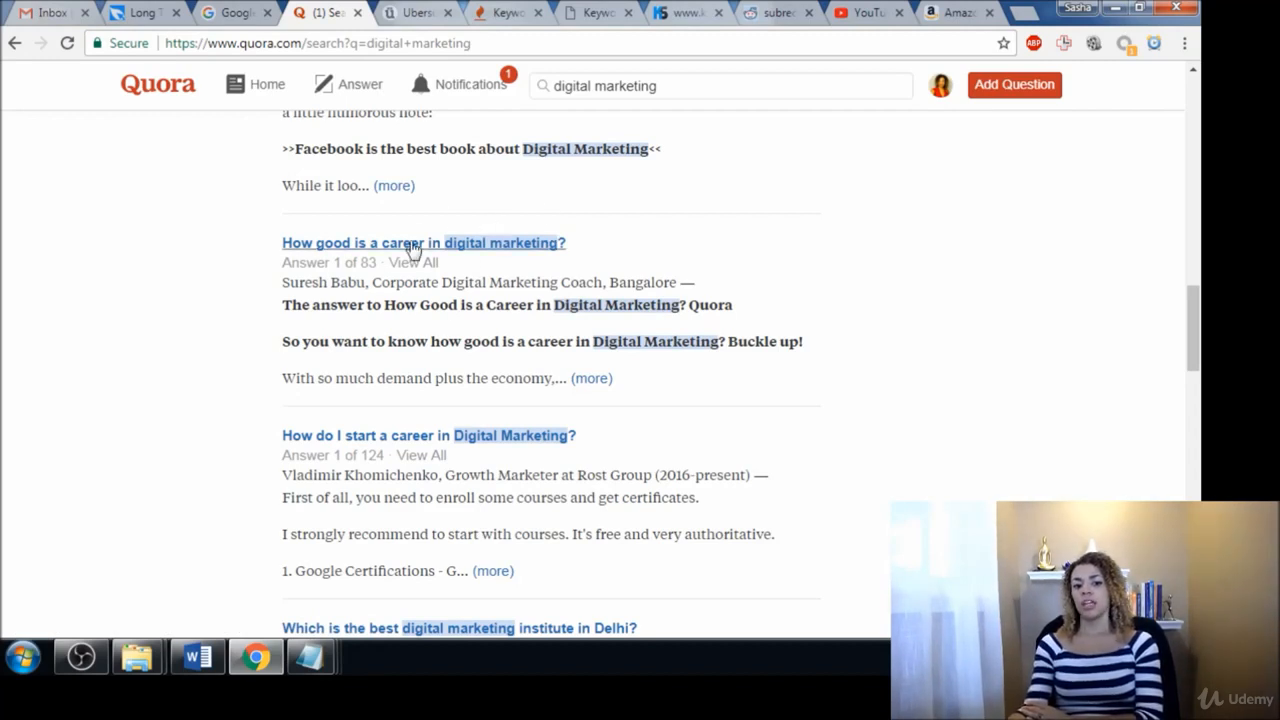
mouse_move(496, 257)
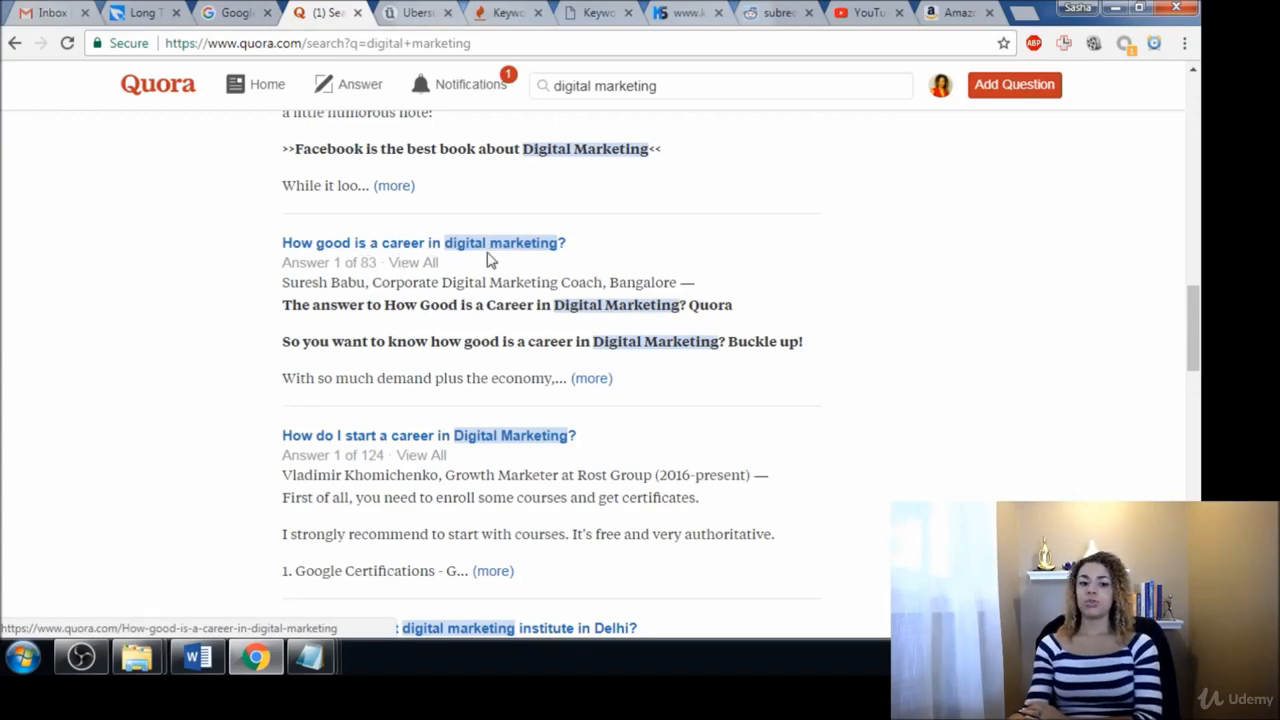
mouse_move(597, 250)
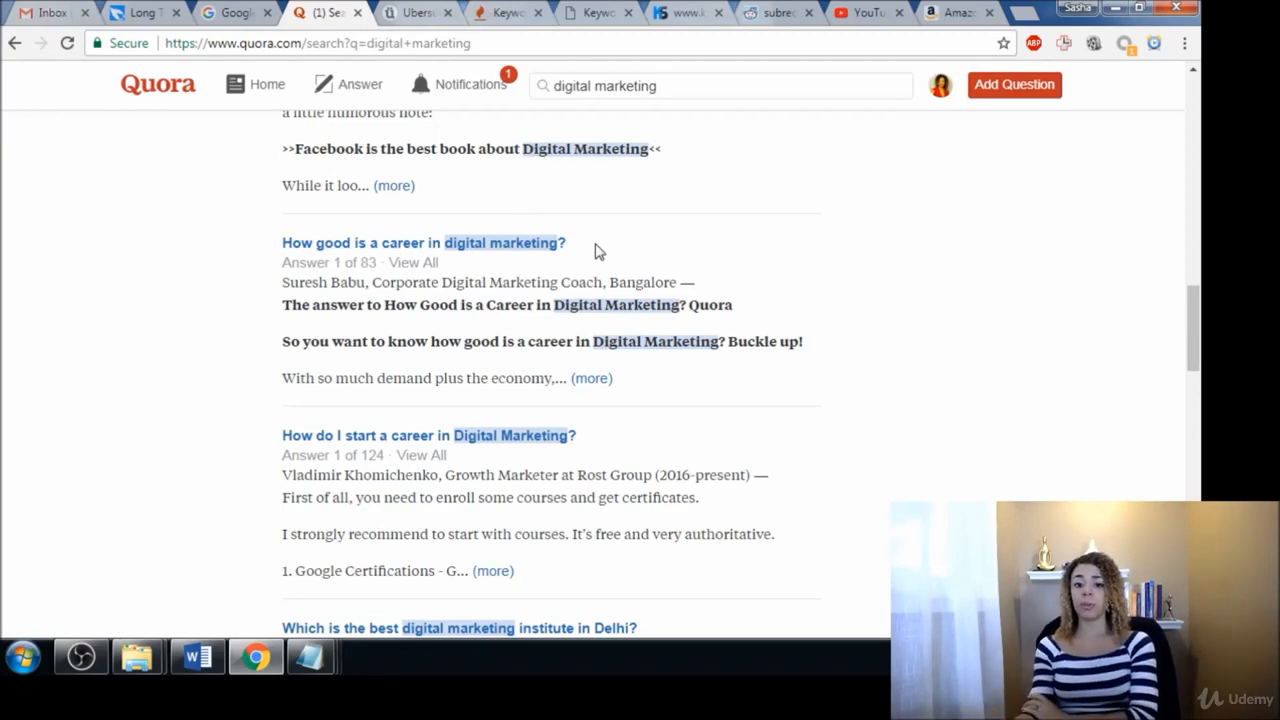
Step: Scroll past Delhi institutes, agency choice and content strategy to 'What is the scope of digital marketing?'
scroll("down", 3)
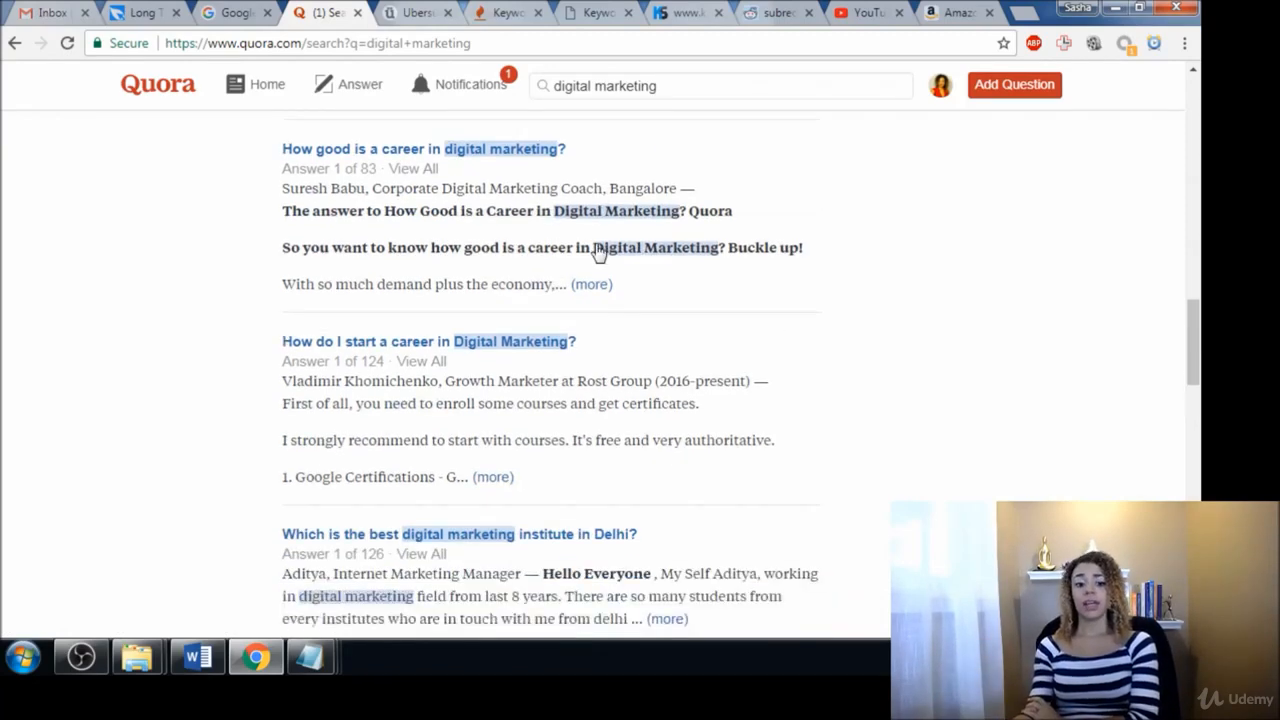
scroll("down", 3)
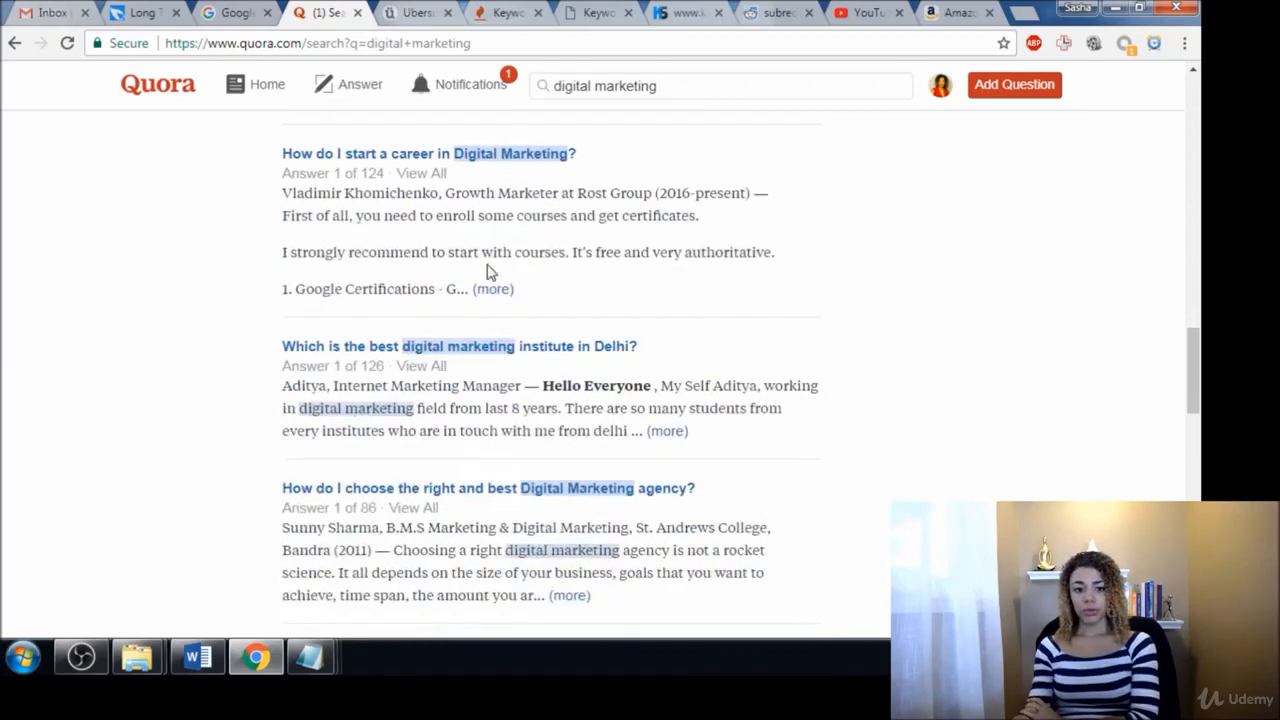
scroll("down", 3)
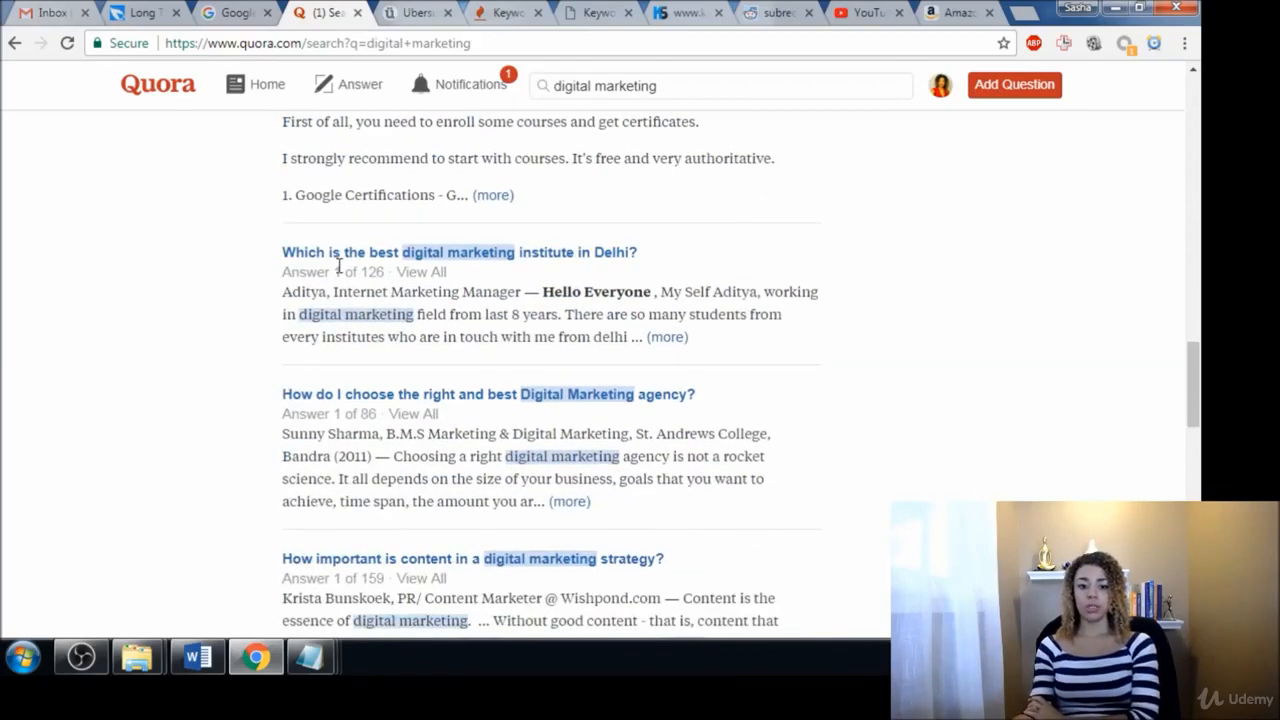
scroll("down", 3)
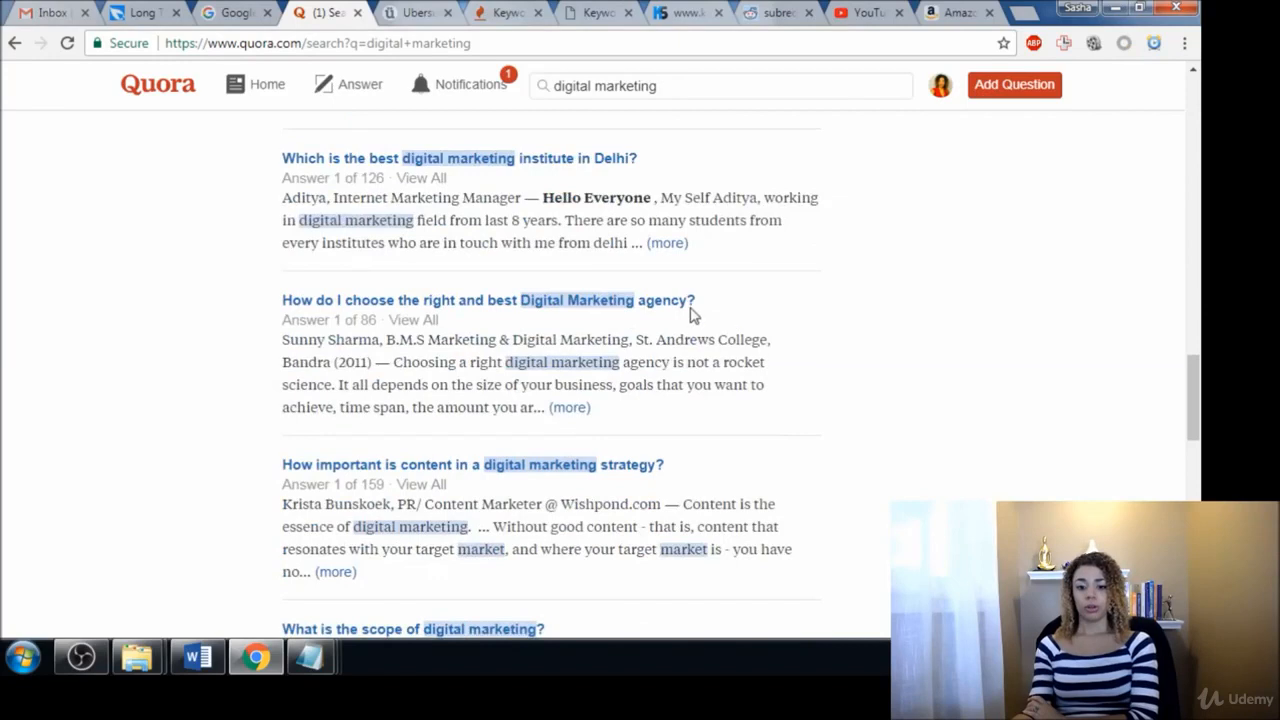
scroll("down", 3)
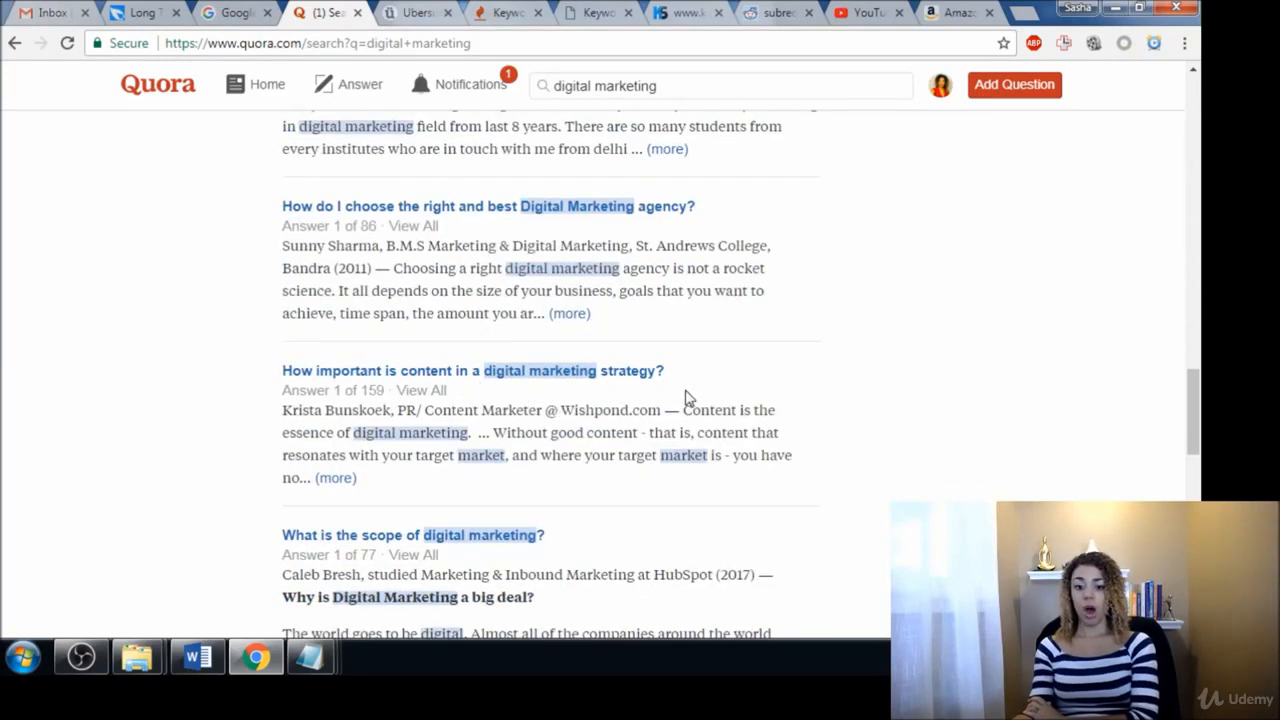
mouse_move(540, 388)
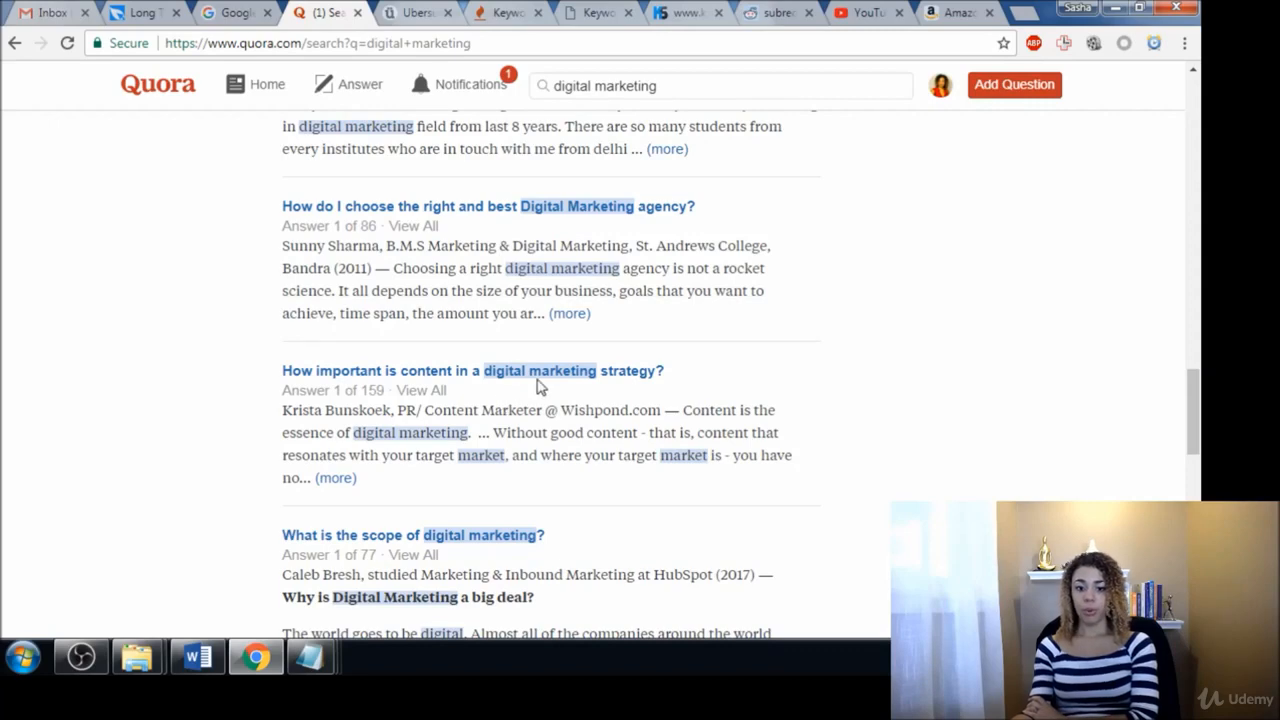
mouse_move(620, 470)
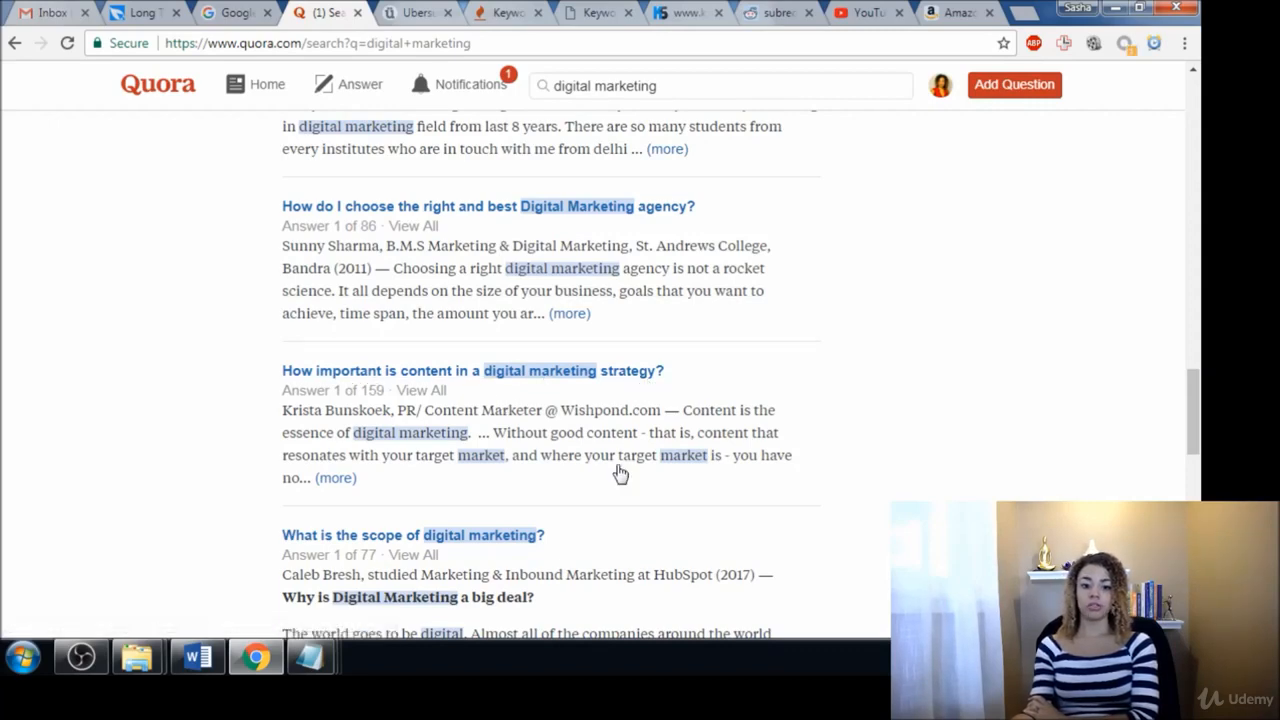